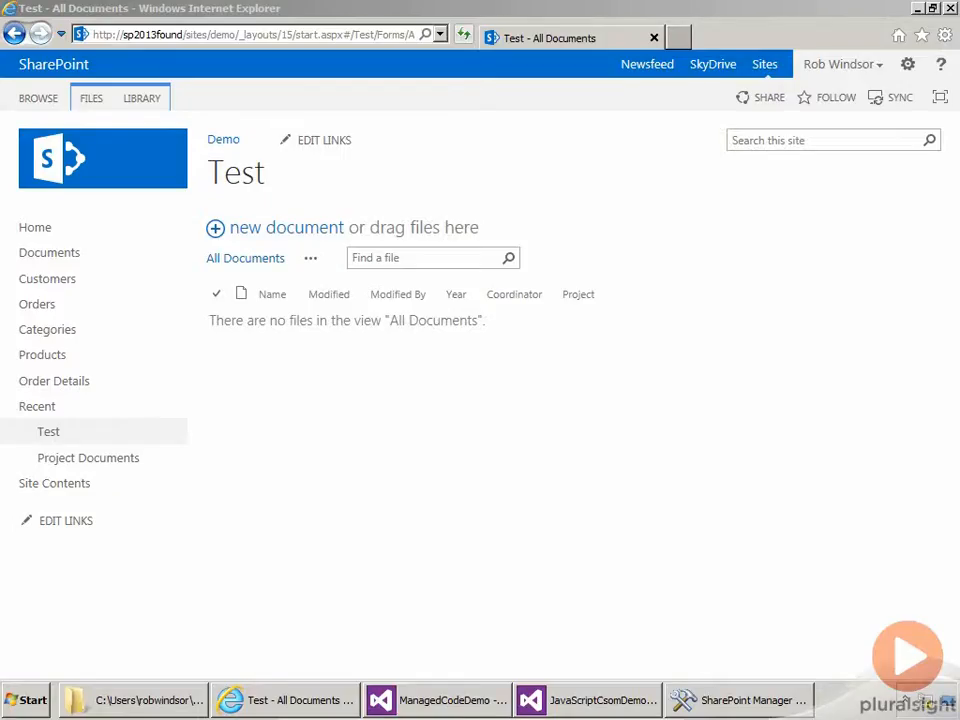
{"action": "mouse_move", "coordinate": [404, 192]}
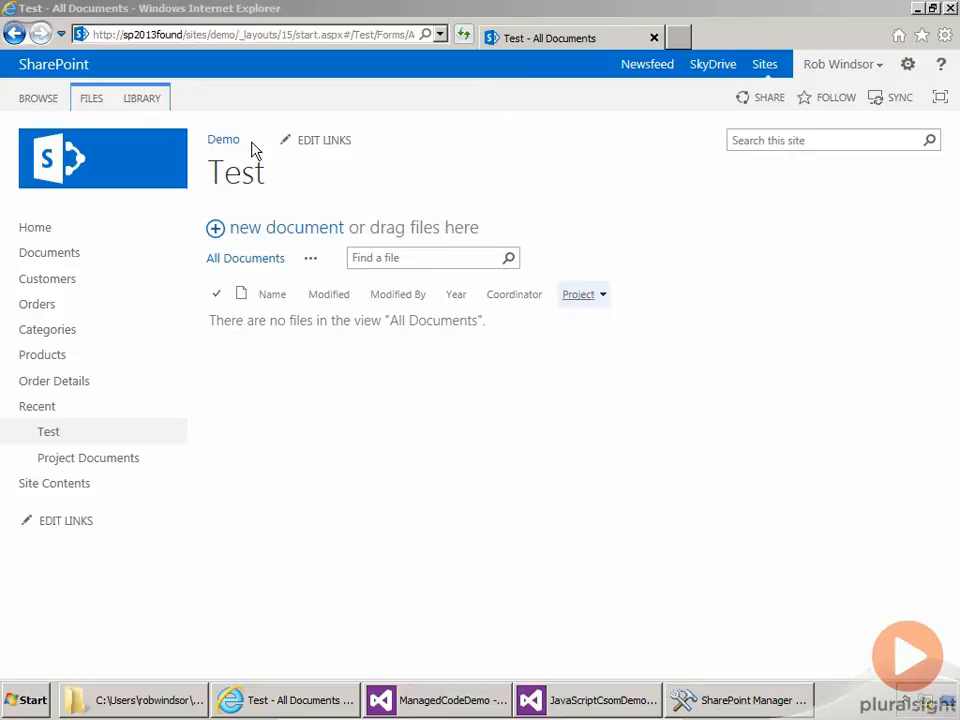
Show the Test library's Project column settings bound to the Managed Code Projects term set
{"action": "left_click", "coordinate": [140, 96]}
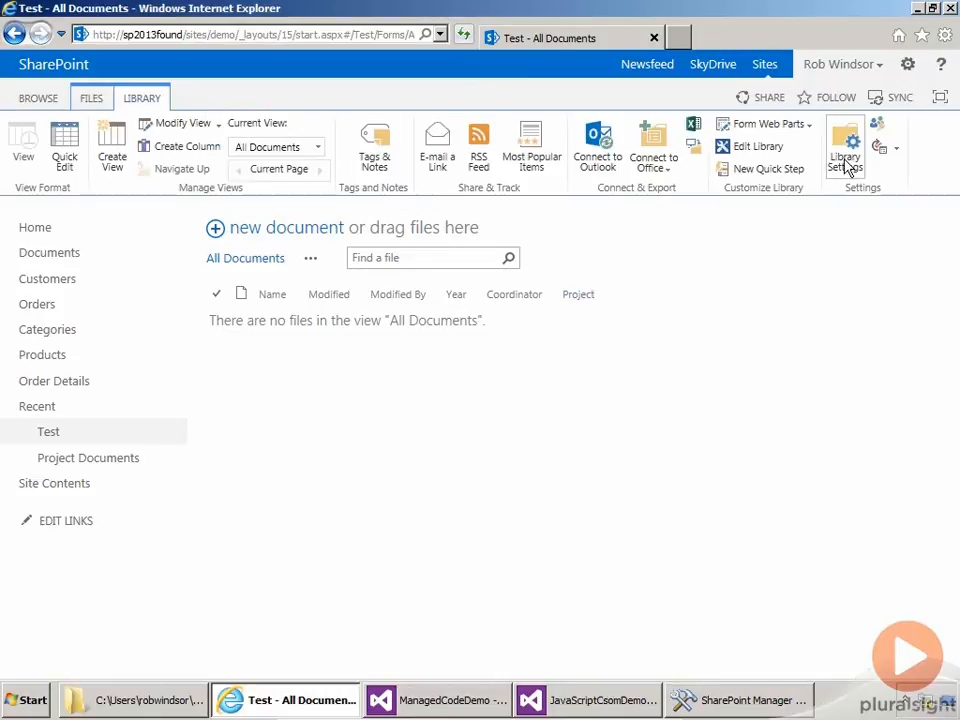
{"action": "left_click", "coordinate": [844, 144]}
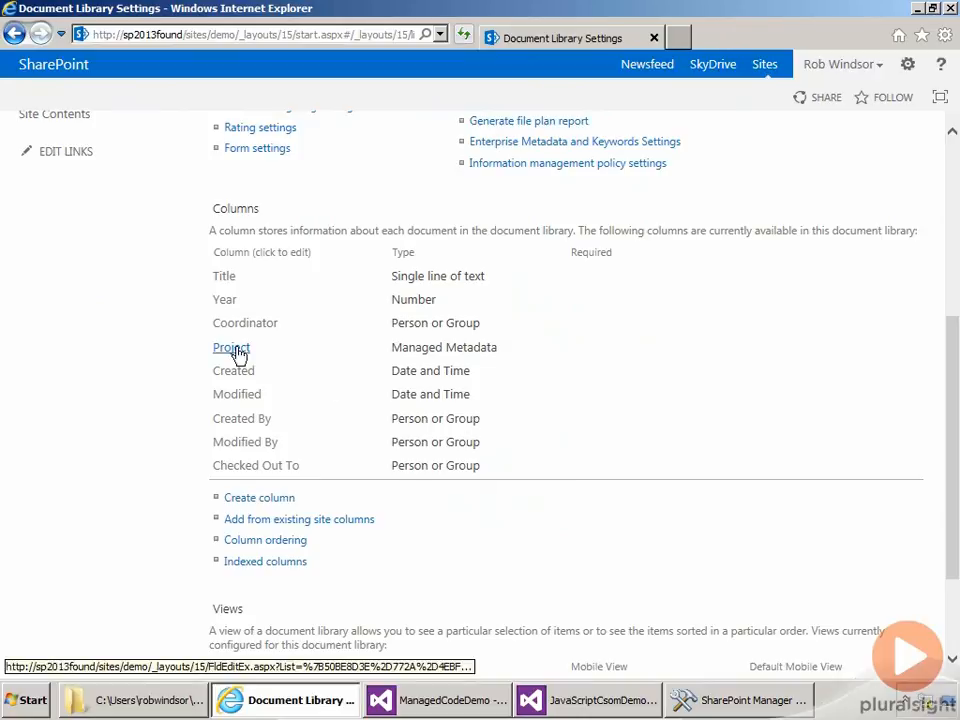
{"action": "mouse_move", "coordinate": [416, 354]}
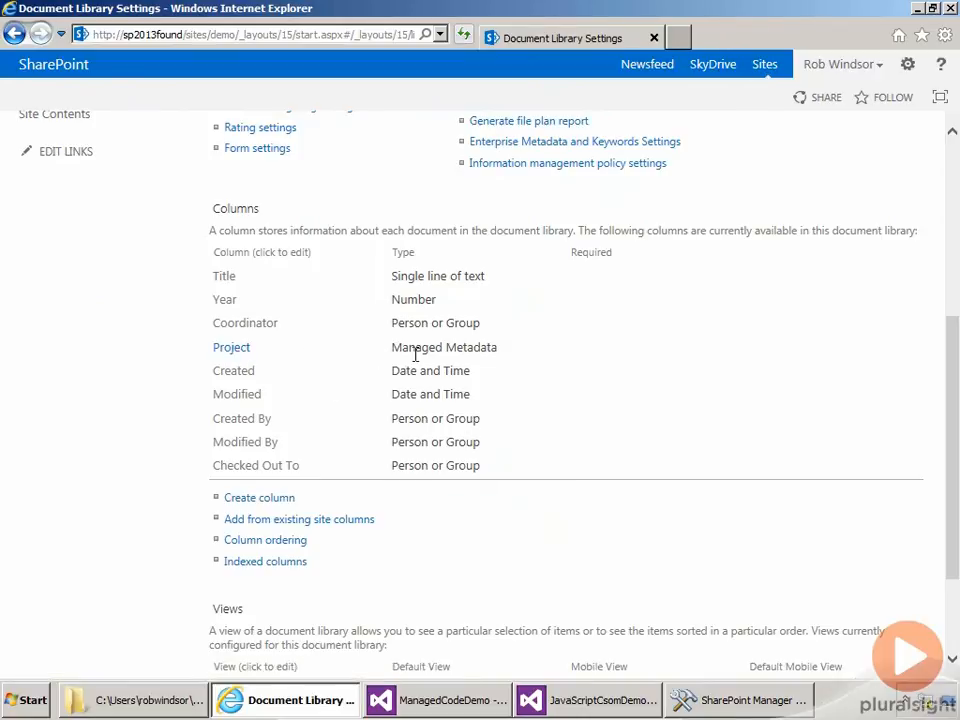
{"action": "left_click", "coordinate": [232, 348]}
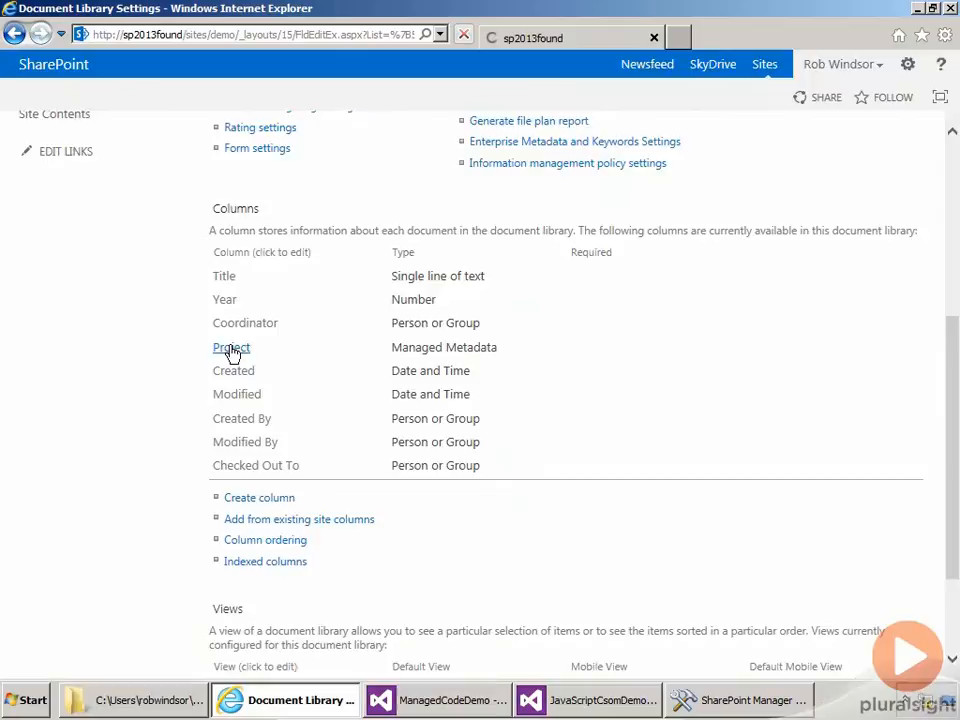
{"action": "left_click", "coordinate": [232, 348]}
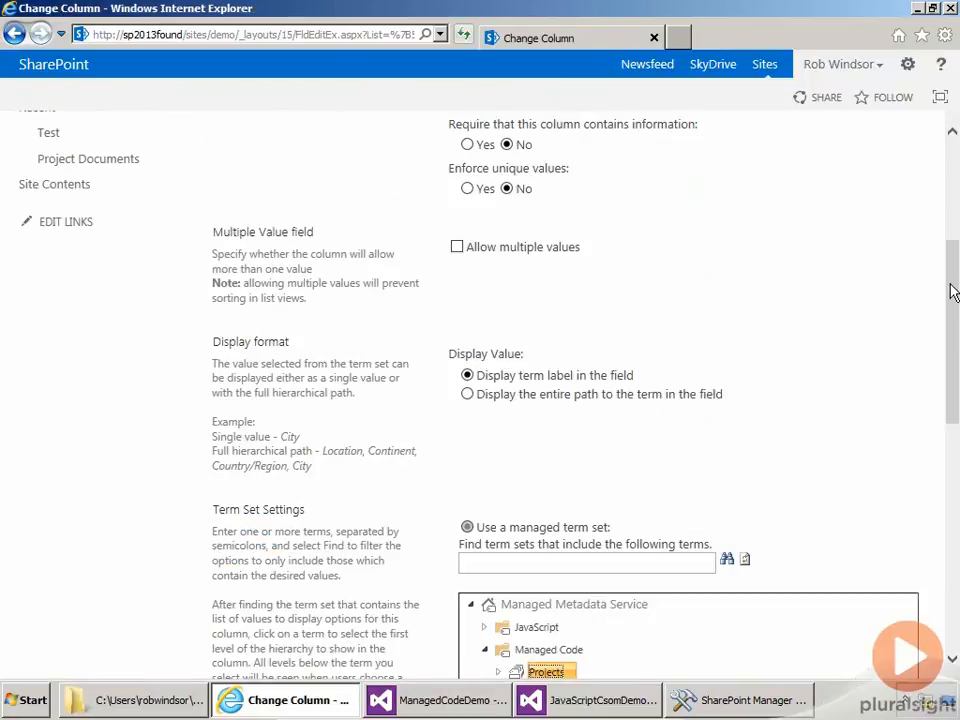
{"action": "scroll", "scroll_direction": "down", "scroll_amount": 3}
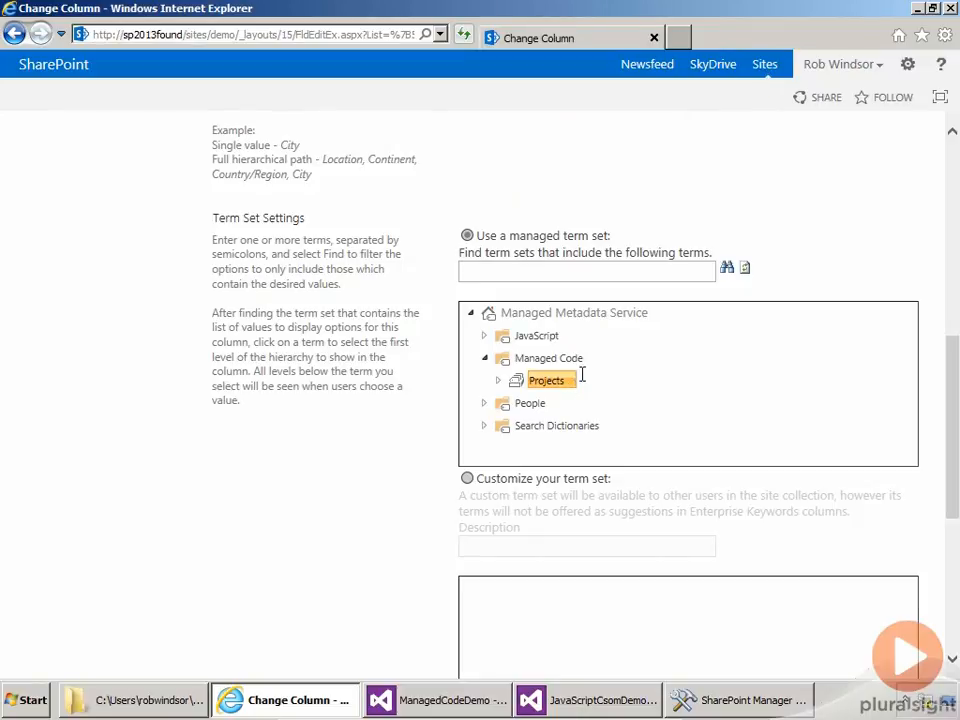
{"action": "left_click", "coordinate": [548, 358]}
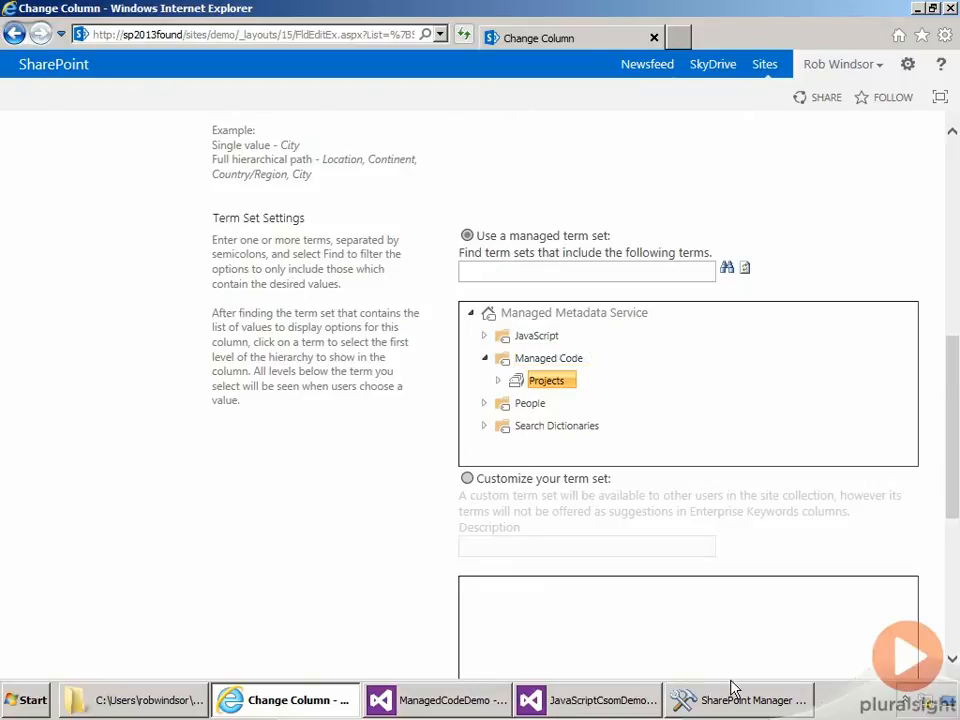
In SharePoint Manager, select the Test library's hidden Project_0 Note field and view its schema XML
{"action": "left_click", "coordinate": [740, 700]}
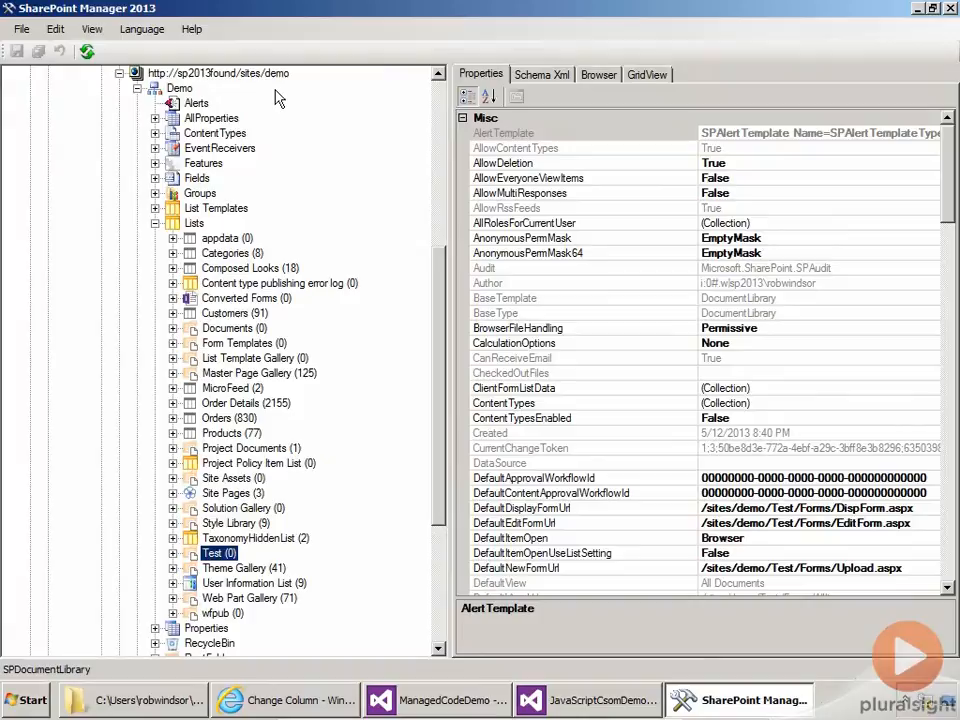
{"action": "mouse_move", "coordinate": [244, 552]}
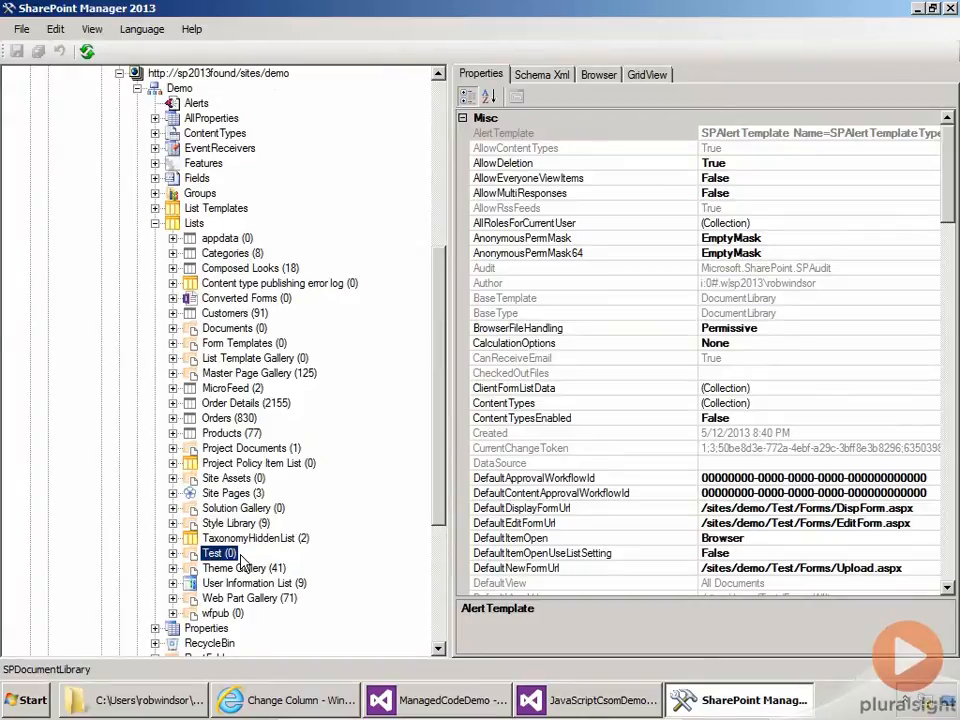
{"action": "scroll", "scroll_direction": "down", "scroll_amount": 3}
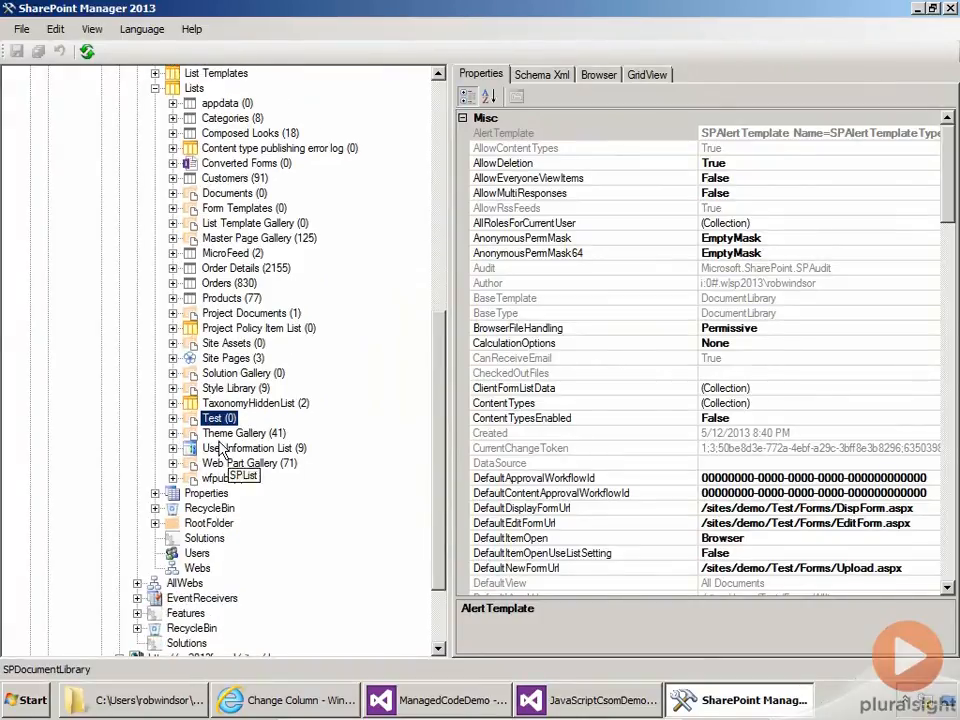
{"action": "left_click", "coordinate": [172, 418]}
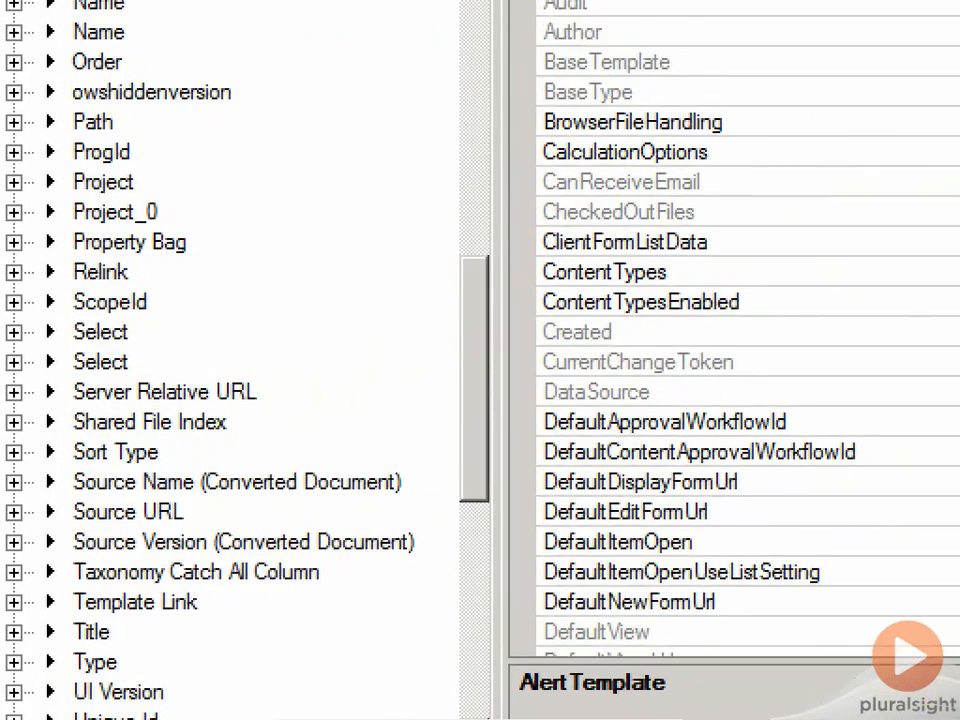
{"action": "scroll", "scroll_direction": "down", "scroll_amount": 3}
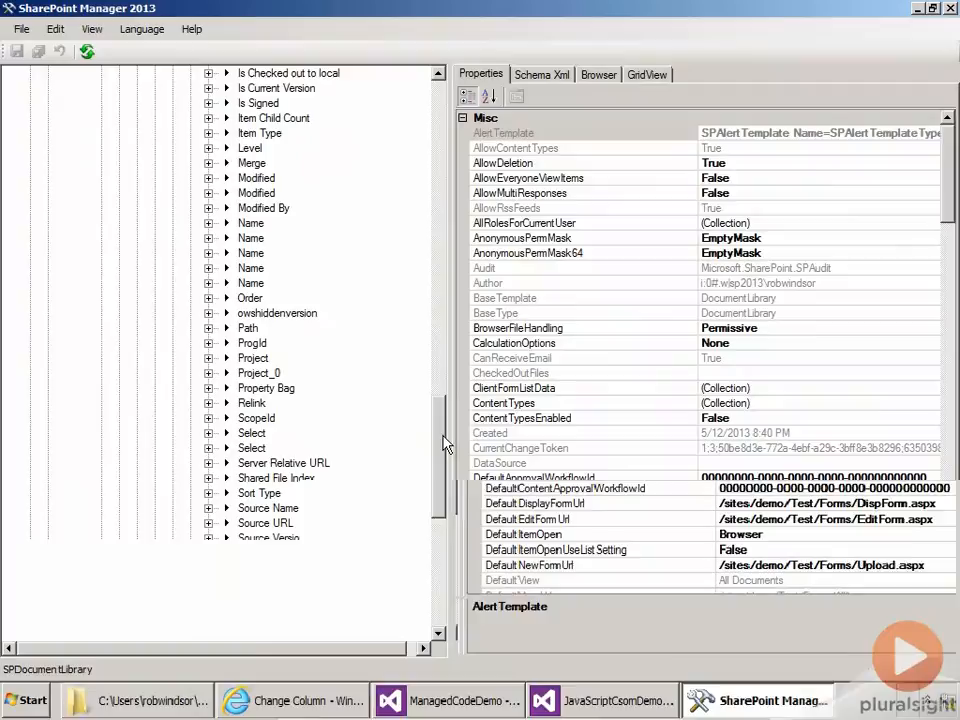
{"action": "left_click", "coordinate": [260, 372]}
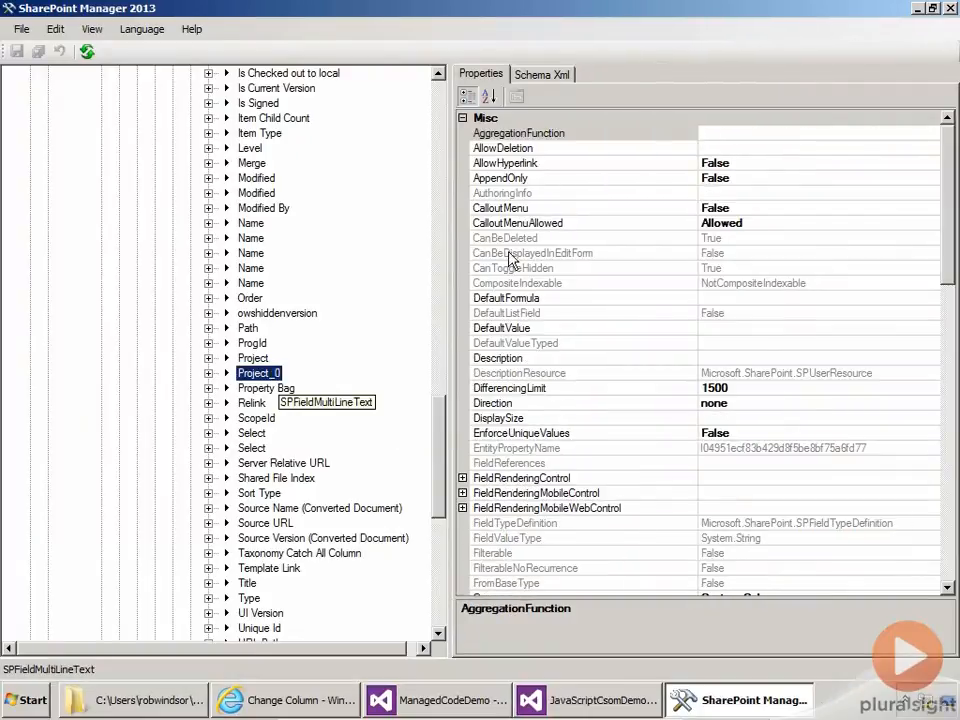
{"action": "left_click", "coordinate": [542, 74]}
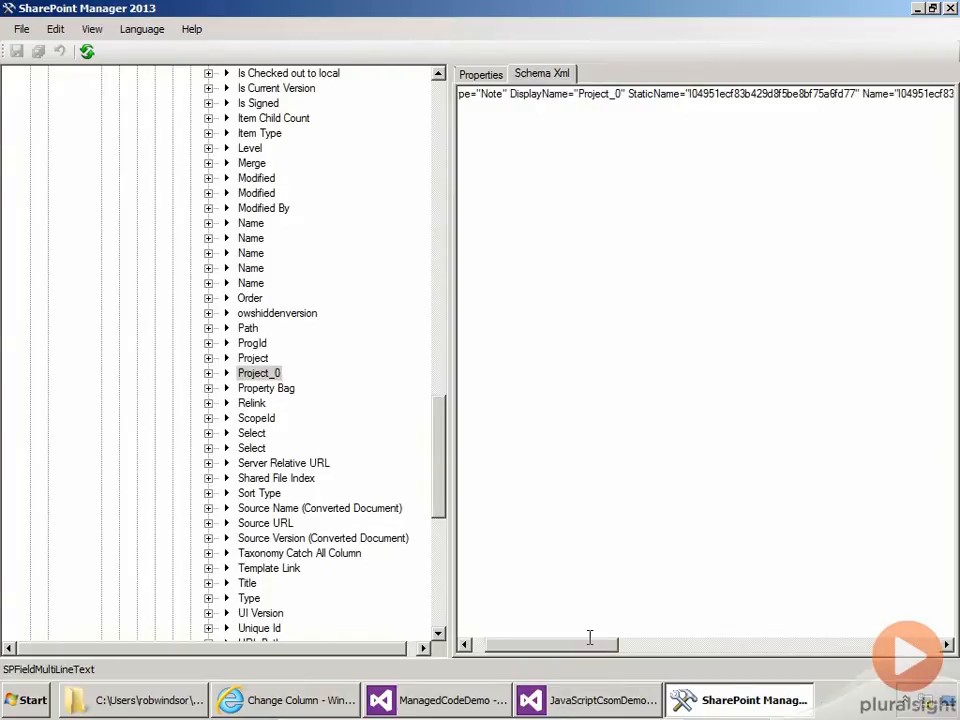
{"action": "mouse_move", "coordinate": [568, 658]}
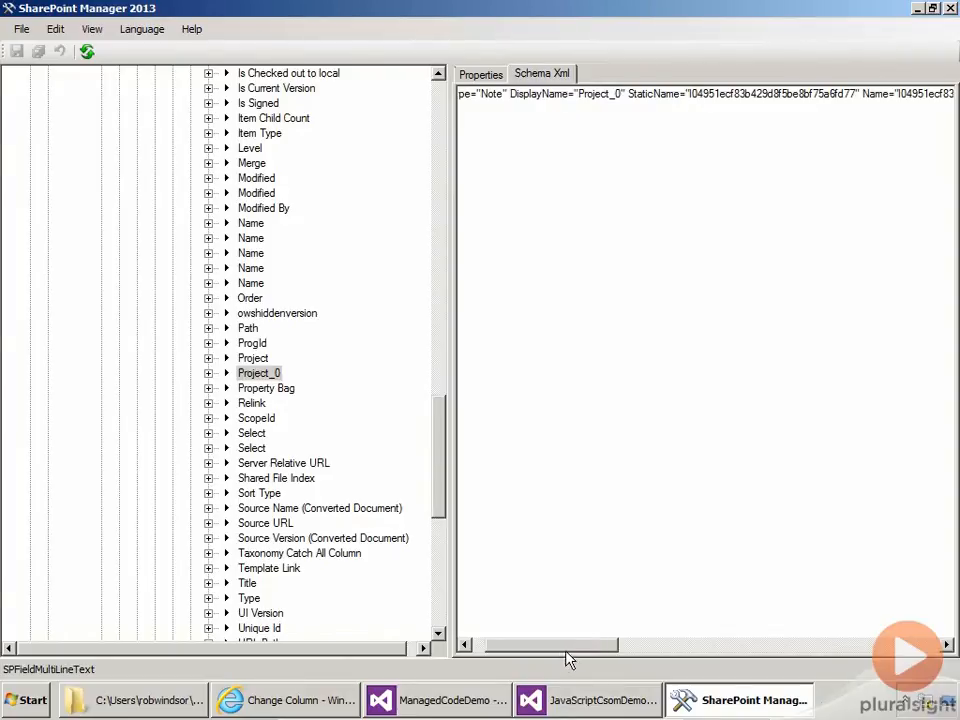
View the Project field's TaxonomyFieldType schema XML with SspId and TermSetId properties
{"action": "left_click", "coordinate": [252, 358]}
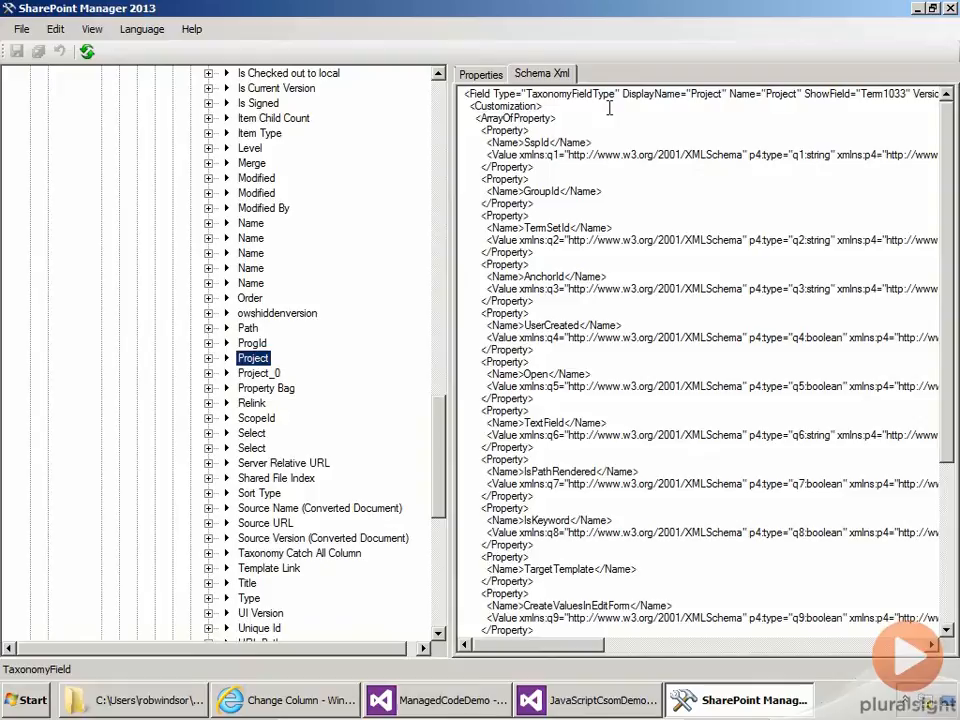
{"action": "mouse_move", "coordinate": [590, 112]}
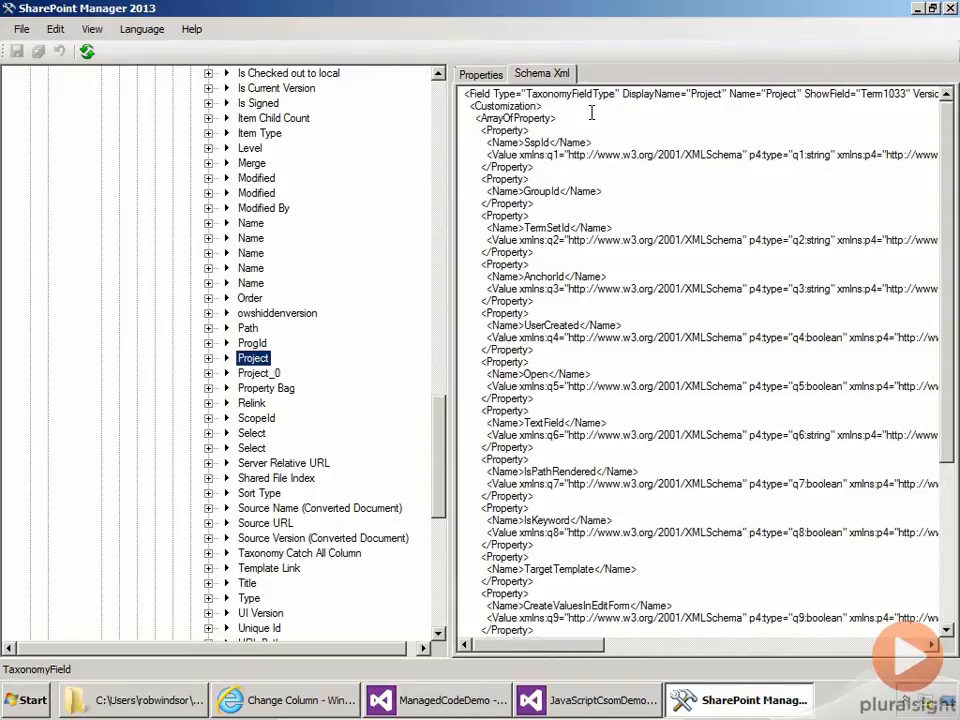
{"action": "mouse_move", "coordinate": [944, 198]}
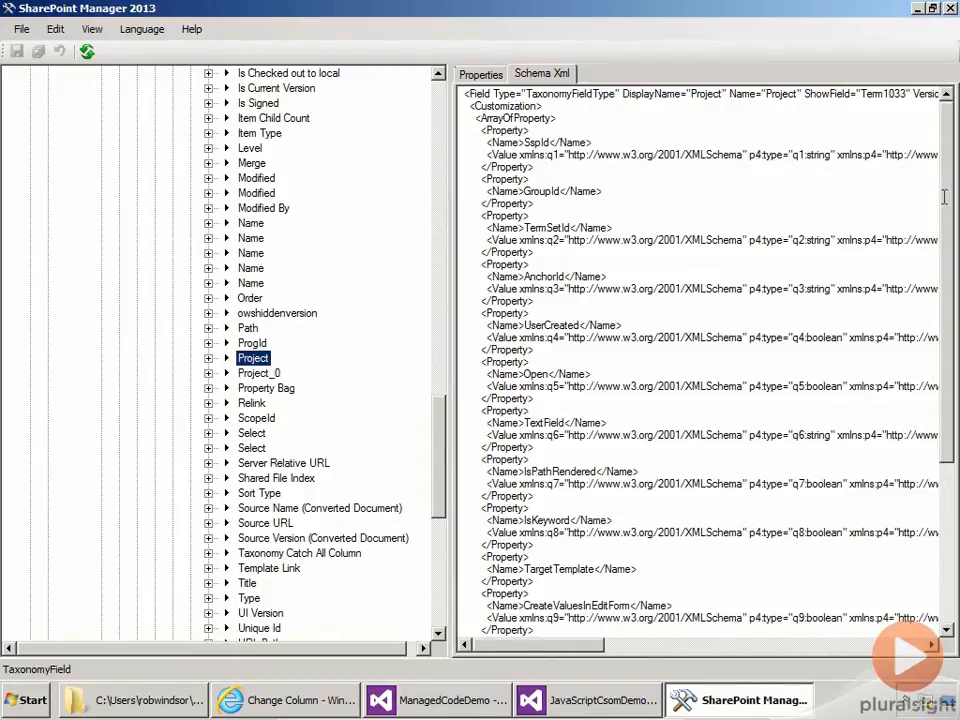
{"action": "scroll", "scroll_direction": "down", "scroll_amount": 3}
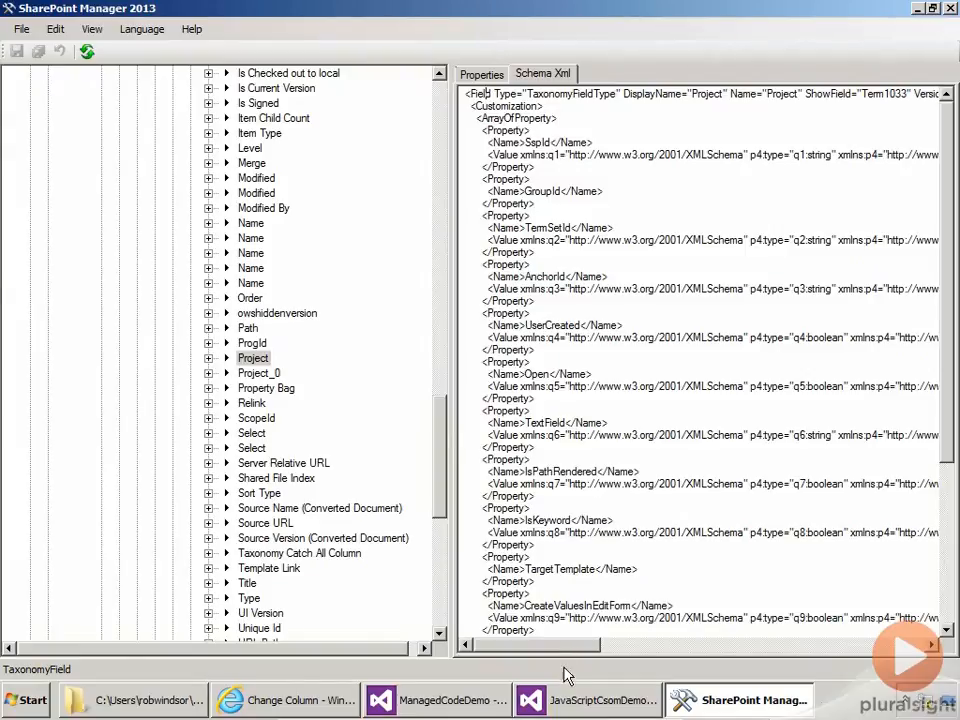
In App.js, add a TaxonomyFieldType field via addFieldAsXml and look up the Projects term set
{"action": "left_click", "coordinate": [588, 700]}
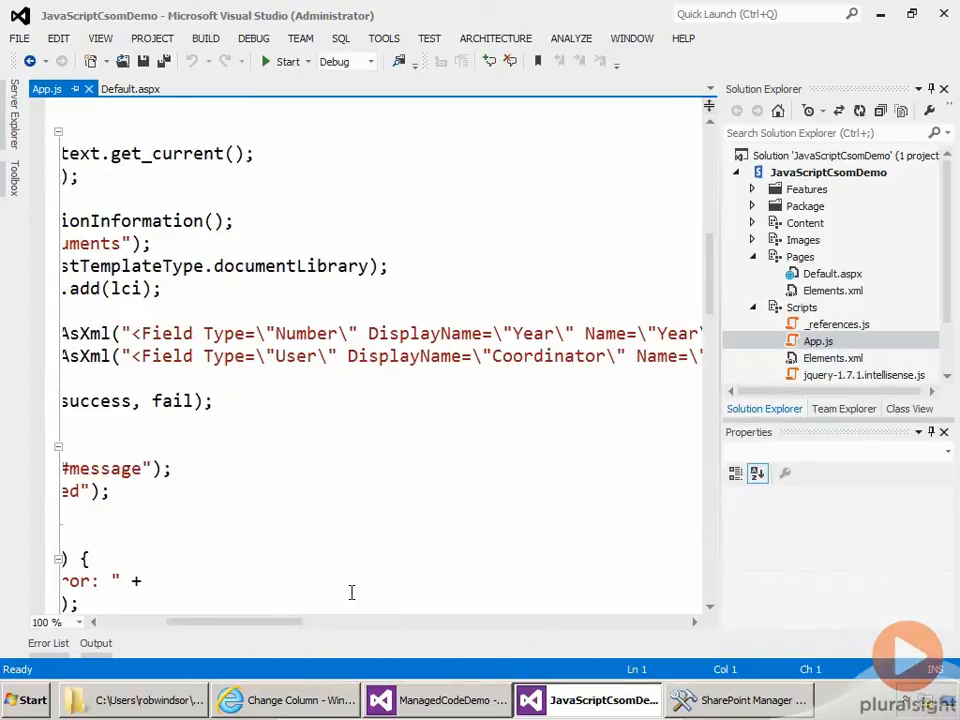
{"action": "scroll", "scroll_direction": "left", "scroll_amount": 3}
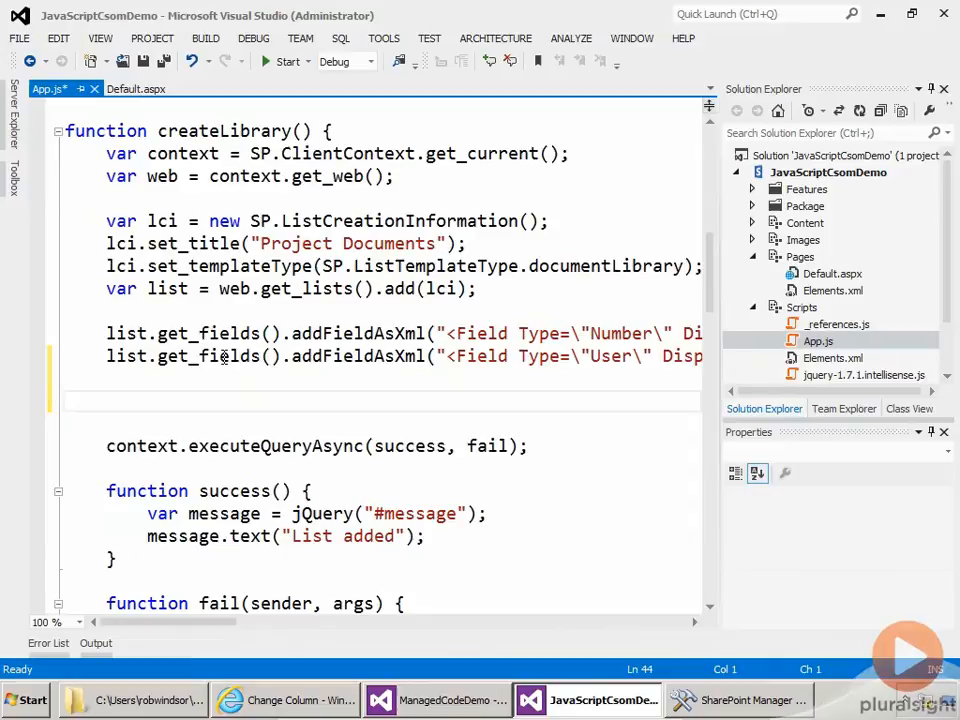
{"action": "type", "text": "var taxField = list.get_fields().addFieldAsXml(\"<Field Typ"}
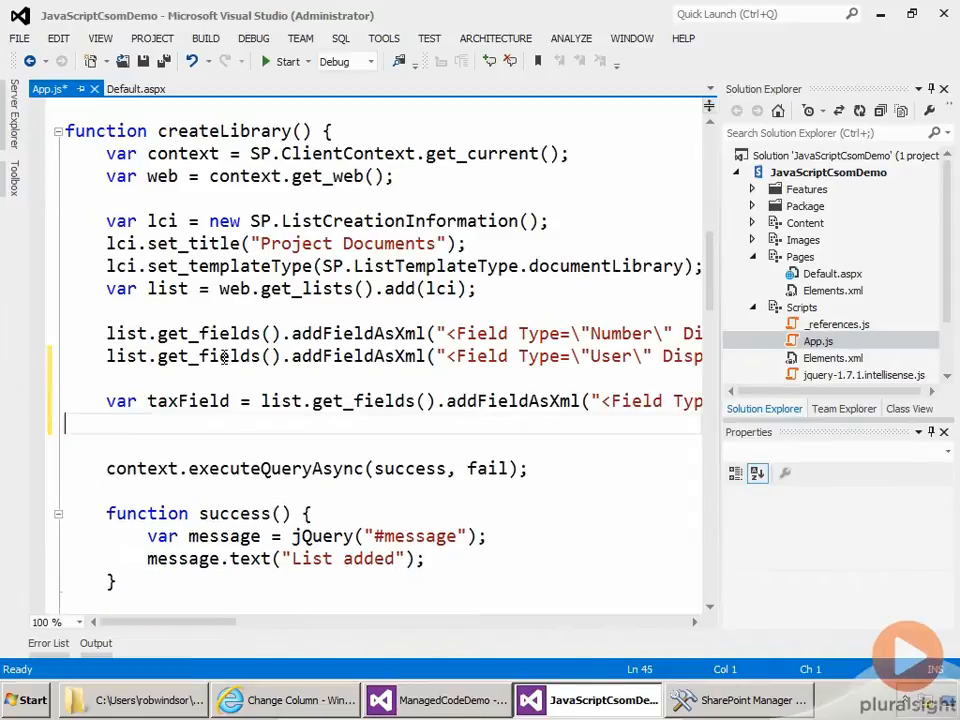
{"action": "mouse_move", "coordinate": [292, 558]}
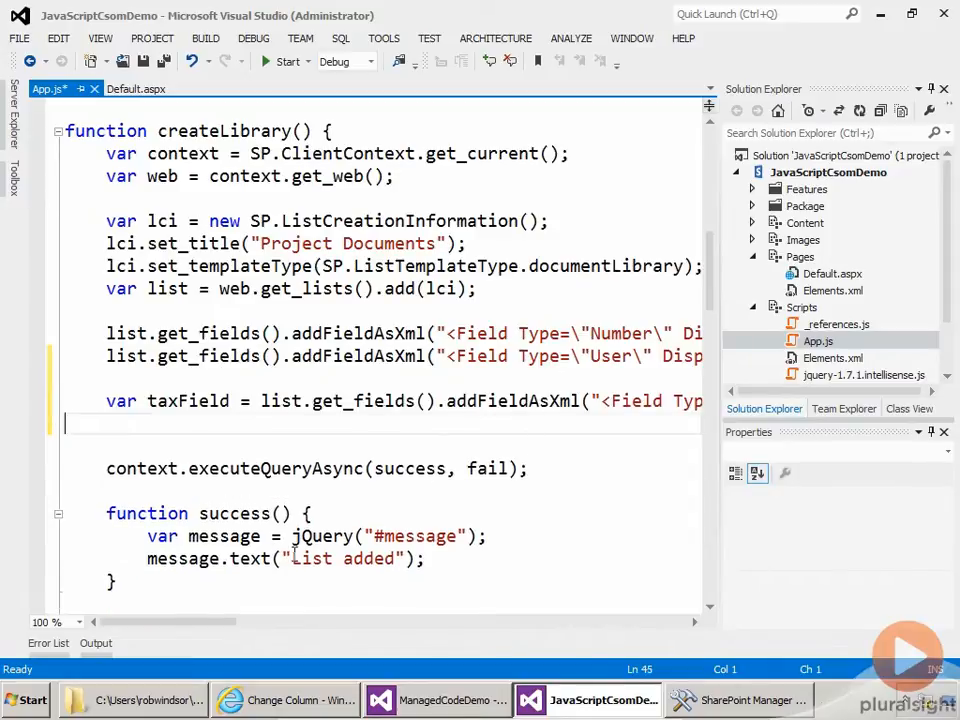
{"action": "scroll", "scroll_direction": "right", "scroll_amount": 3}
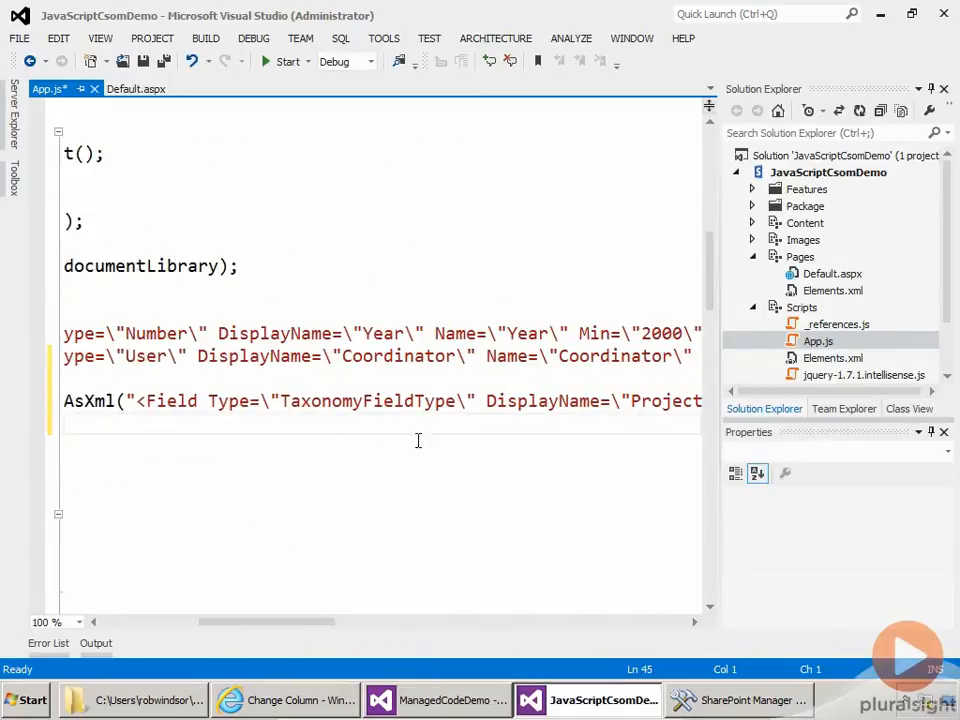
{"action": "scroll", "scroll_direction": "right", "scroll_amount": 3}
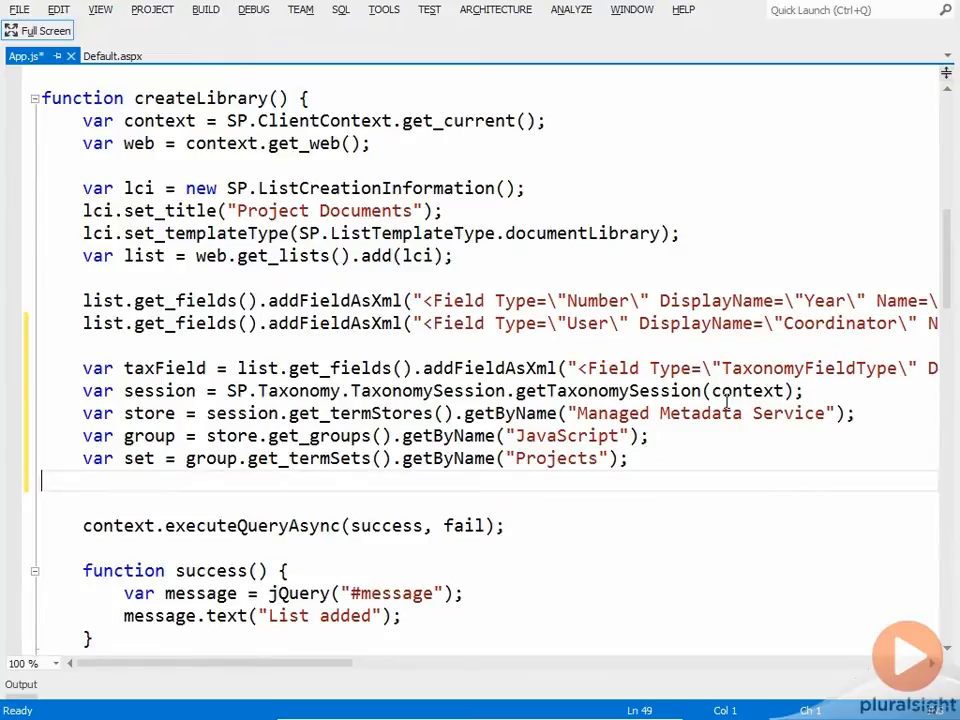
{"action": "mouse_move", "coordinate": [584, 412]}
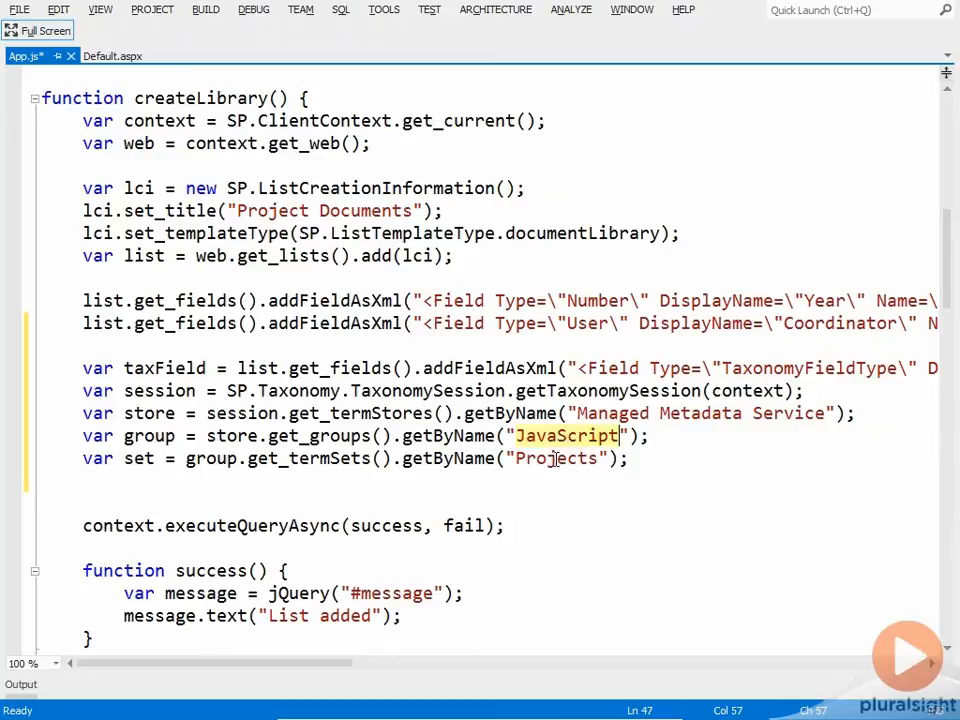
{"action": "double_click", "coordinate": [558, 458]}
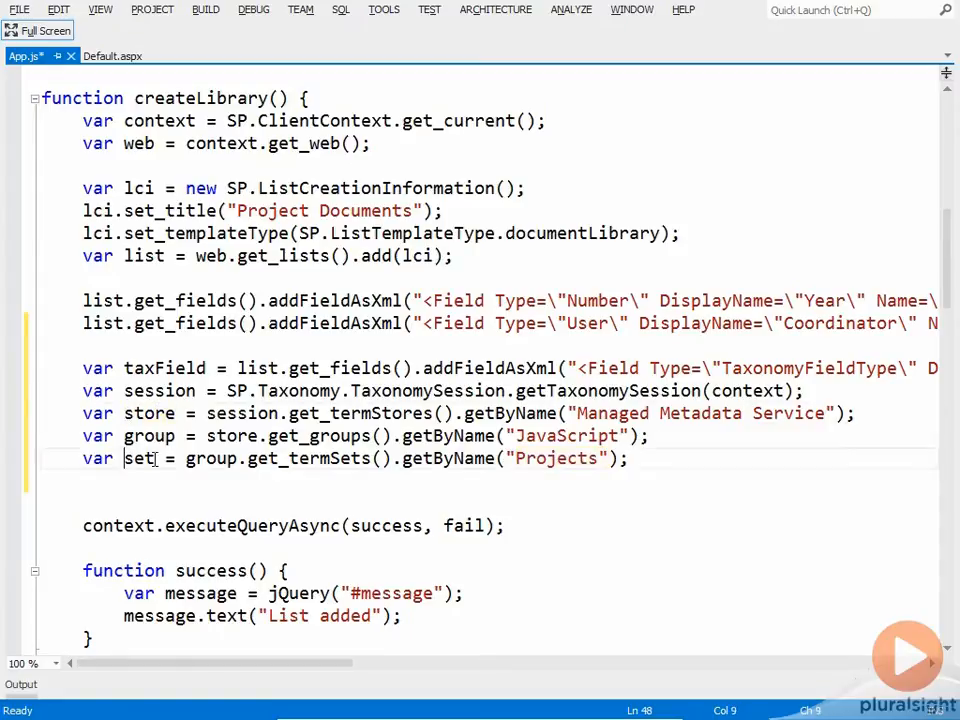
{"action": "double_click", "coordinate": [140, 458]}
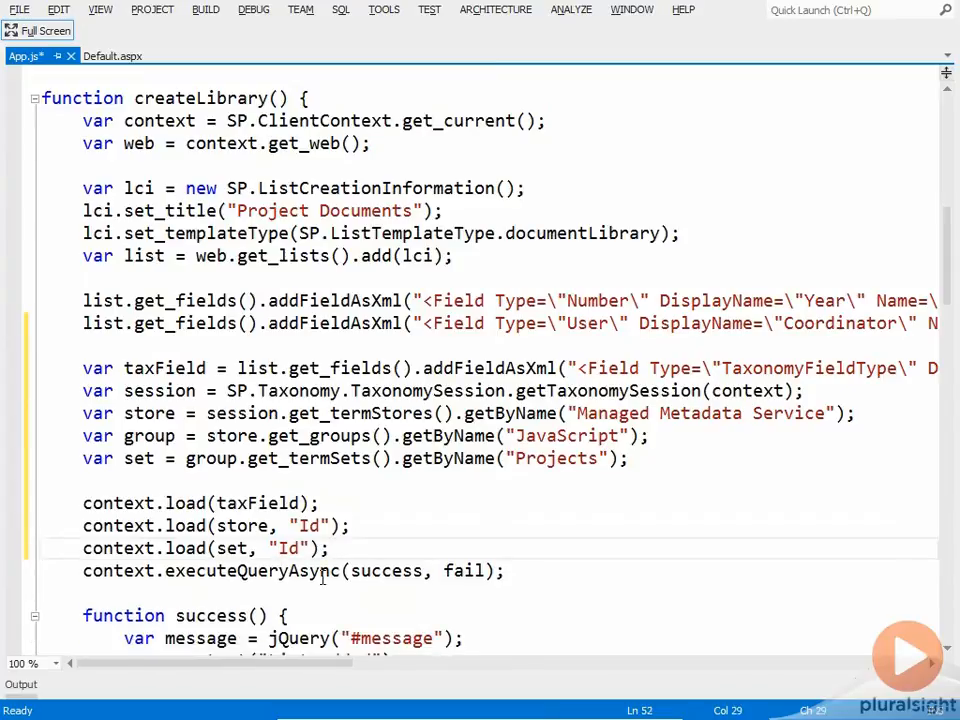
{"action": "mouse_move", "coordinate": [904, 422]}
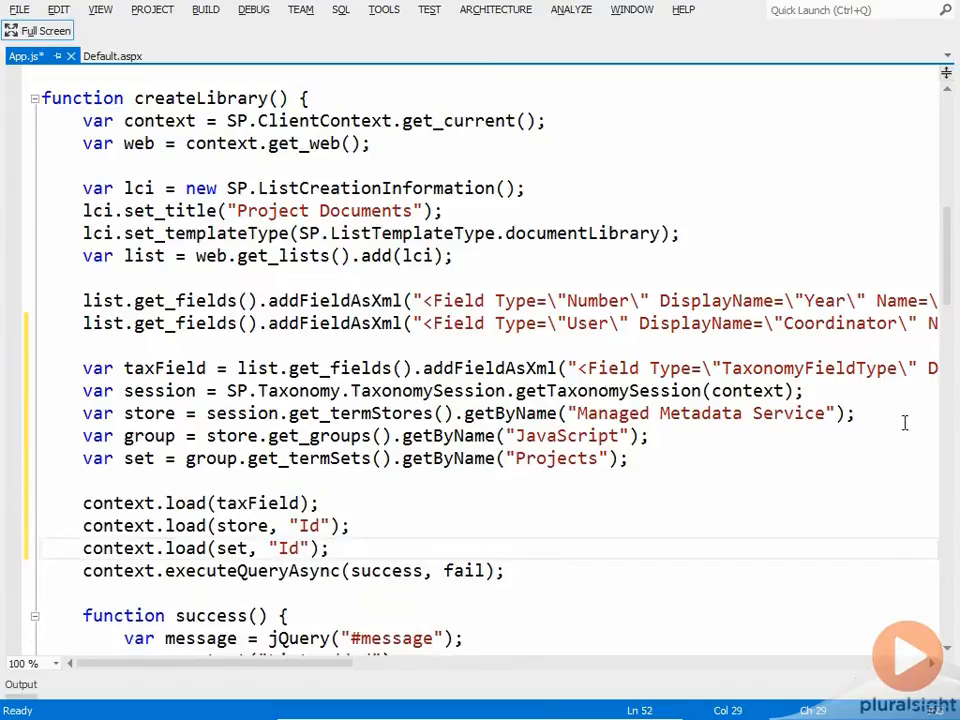
Create a success1 callback that runs executeQueryAsync(success2, fail) after the first query
{"action": "scroll", "scroll_direction": "down", "scroll_amount": 3}
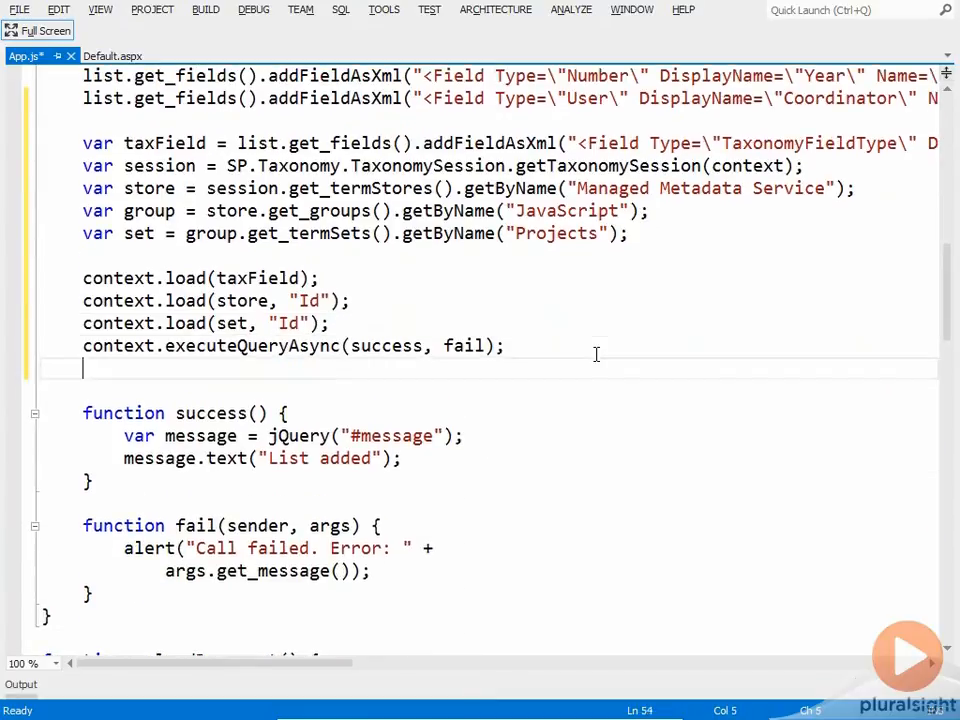
{"action": "type", "text": "function"}
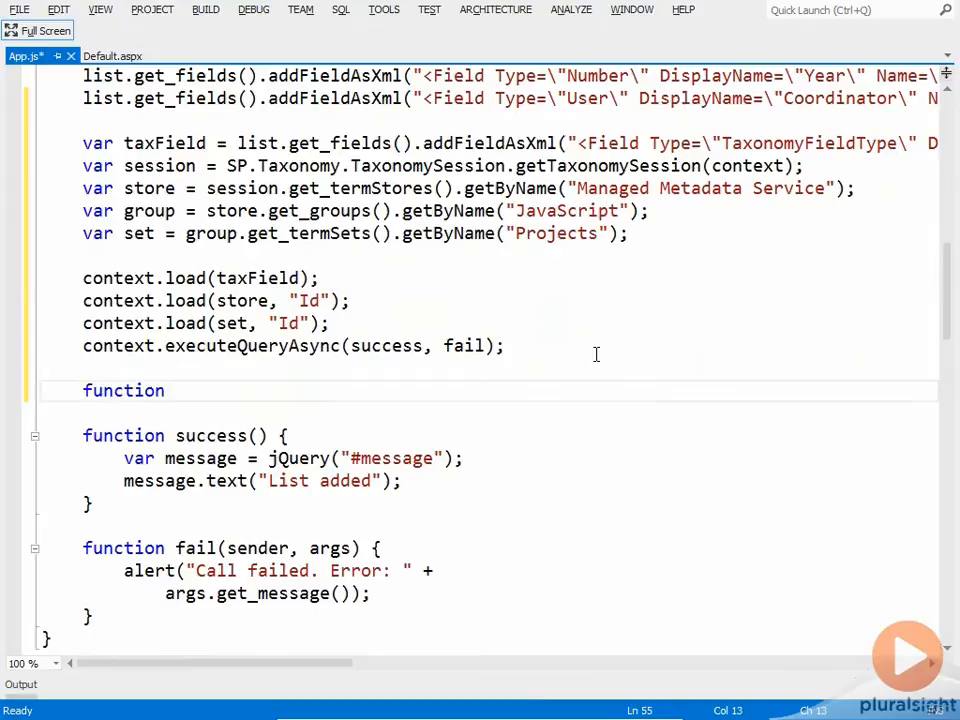
{"action": "type", "text": "success1"}
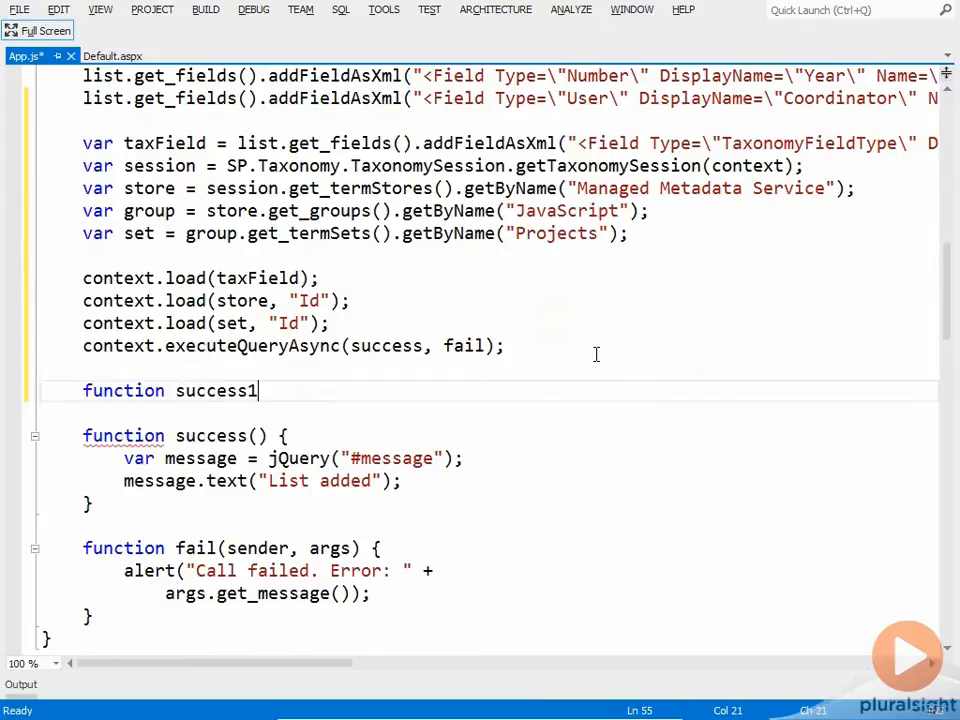
{"action": "type", "text": "() {"}
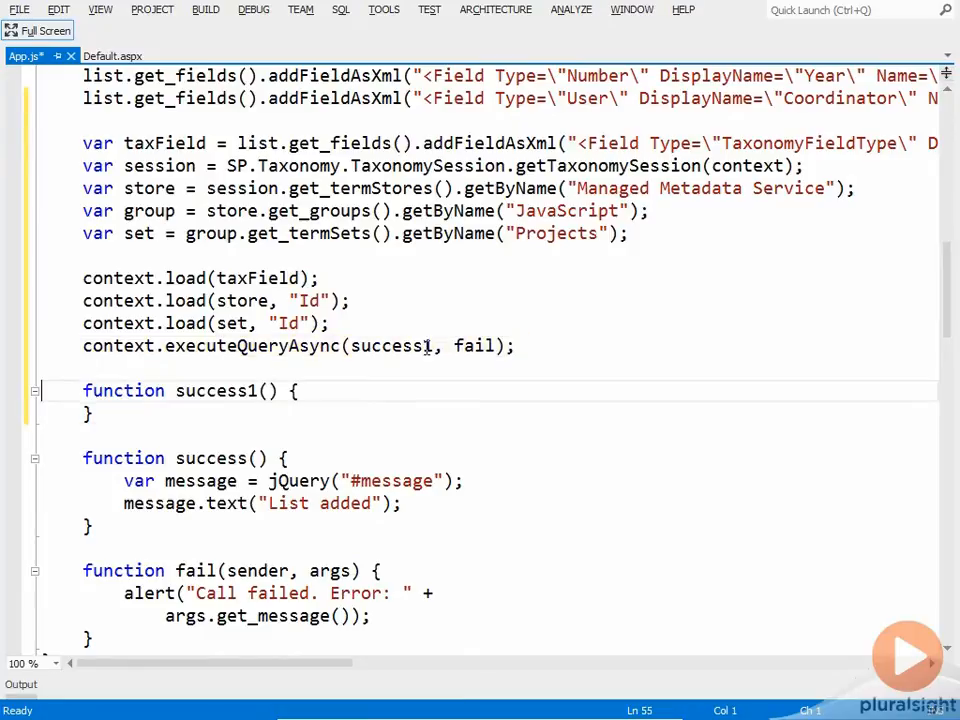
{"action": "type", "text": "context.executeQueryAsync(success1, fail);"}
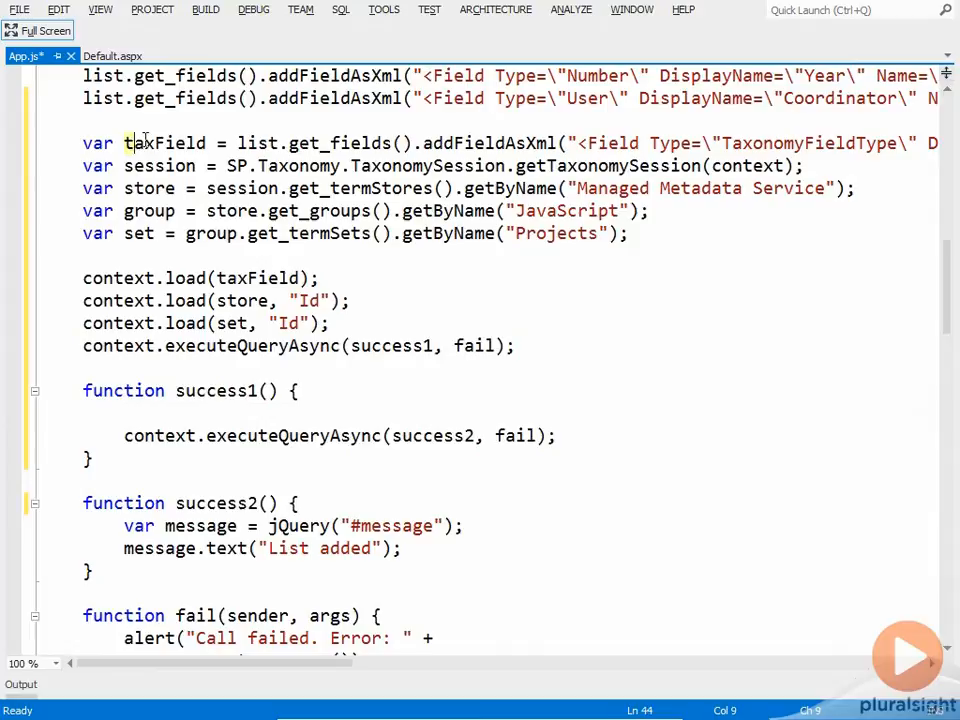
{"action": "double_click", "coordinate": [164, 142]}
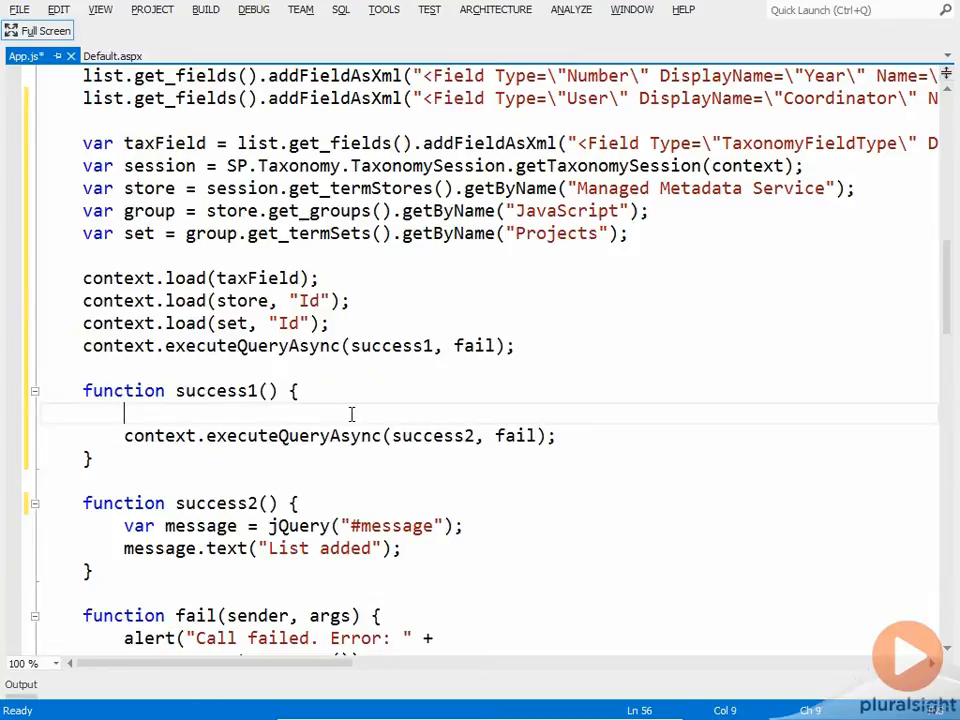
Cast taxField to SP.Taxonomy.TaxonomyField as taxField2 in success1
{"action": "type", "text": "var tax"}
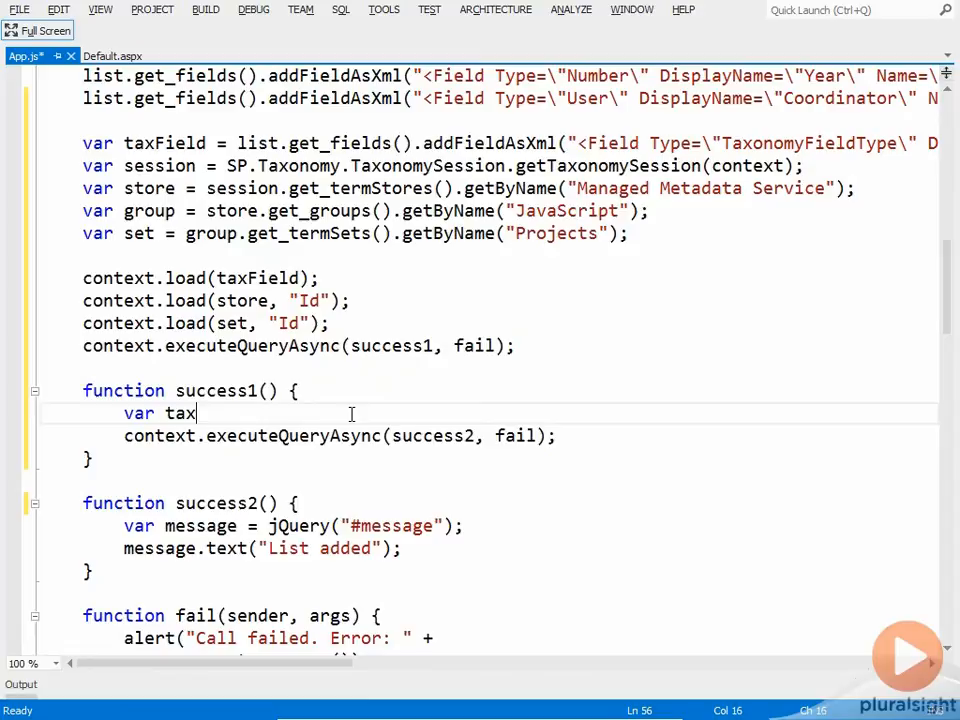
{"action": "type", "text": "Field2 ="}
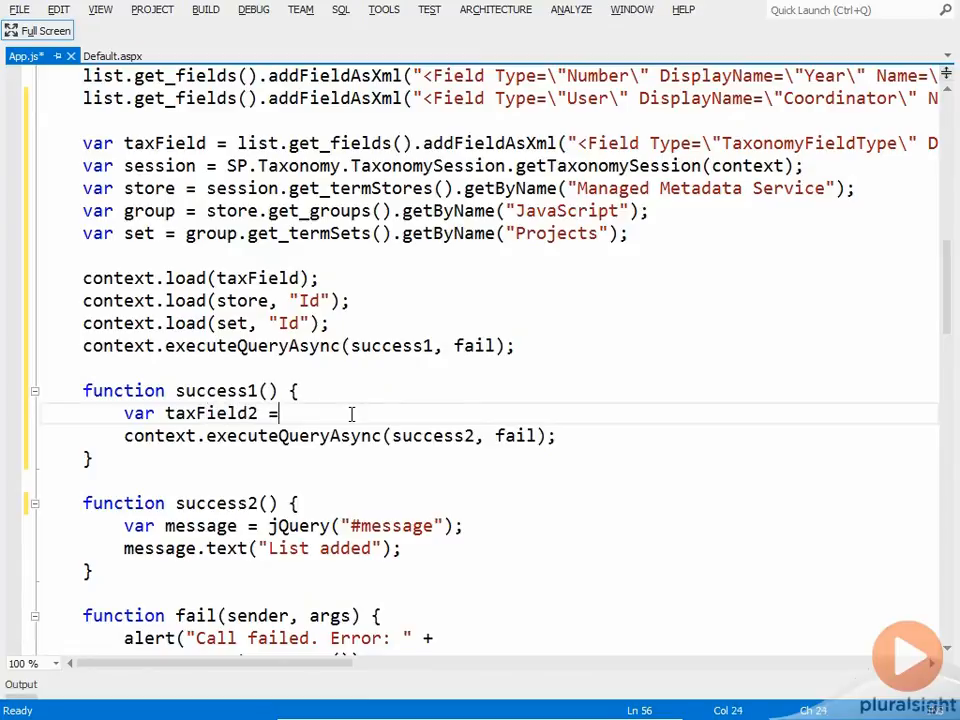
{"action": "type", "text": "context"}
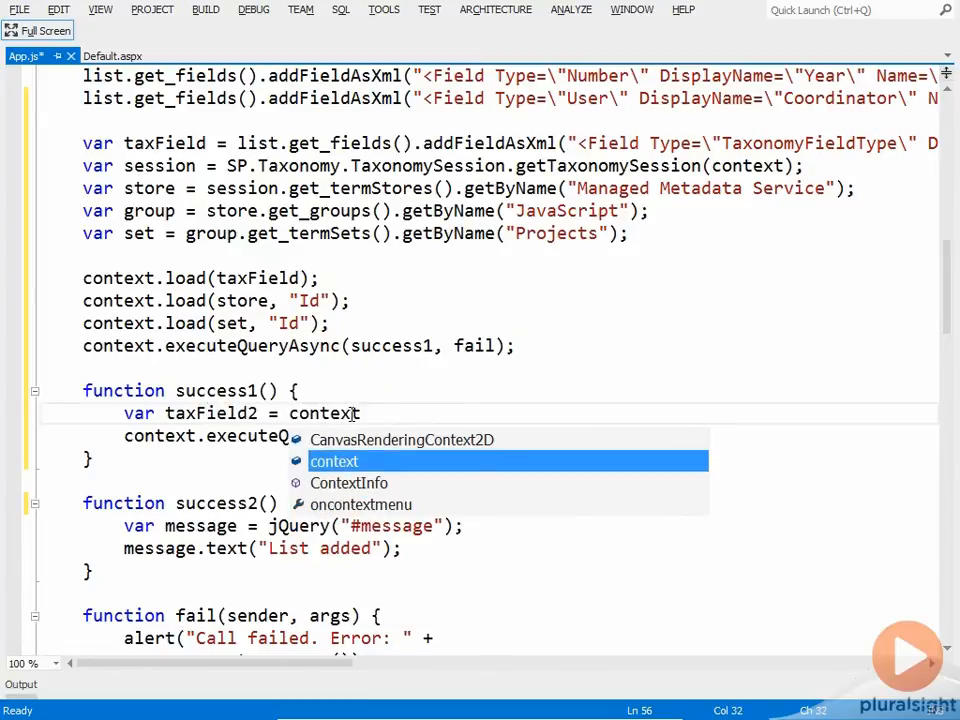
{"action": "type", "text": ".castTo"}
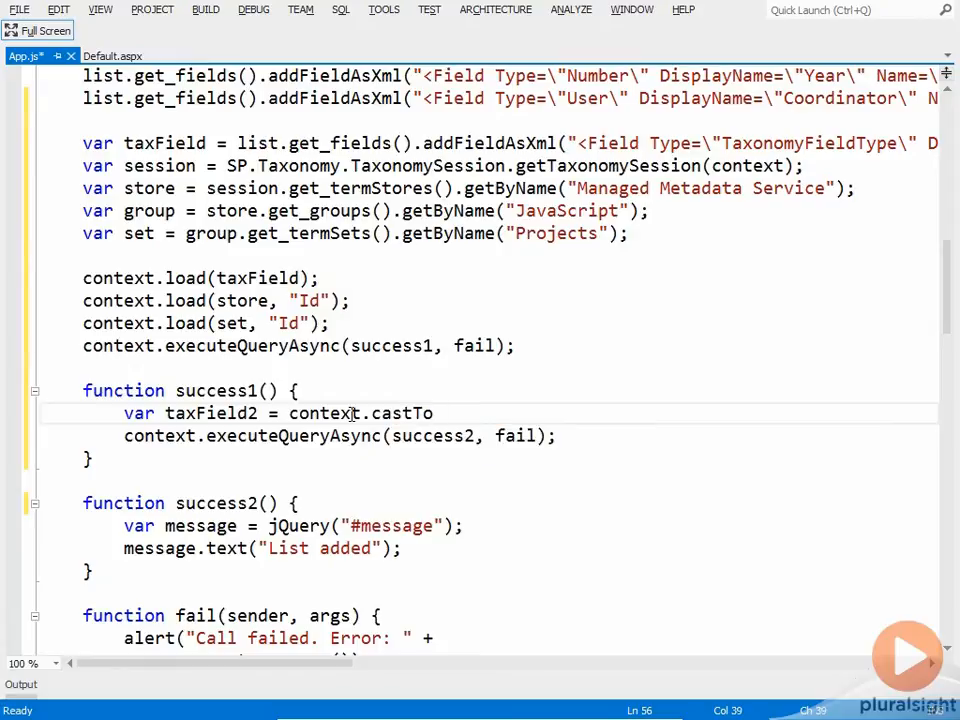
{"action": "type", "text": "(tax"}
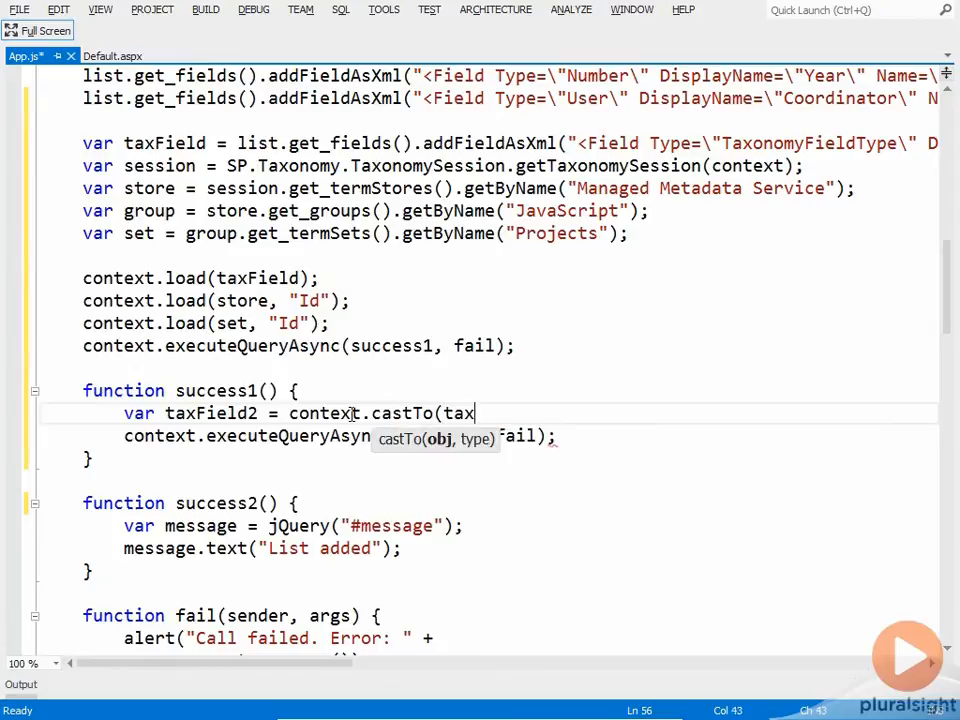
{"action": "type", "text": "Field,"}
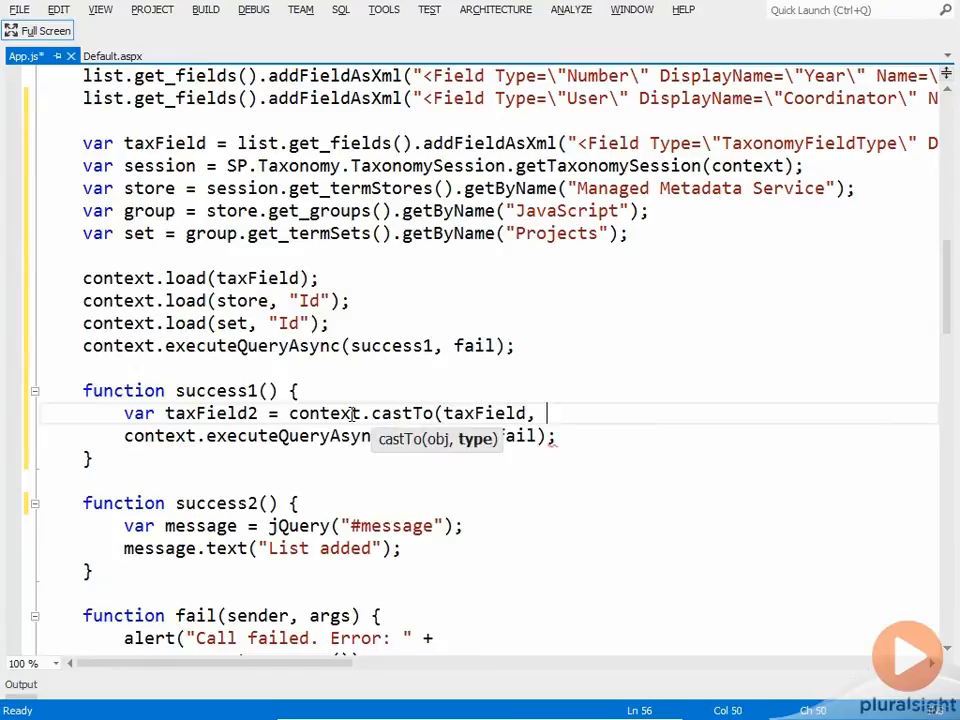
{"action": "type", "text": "SP.Taxonomy."}
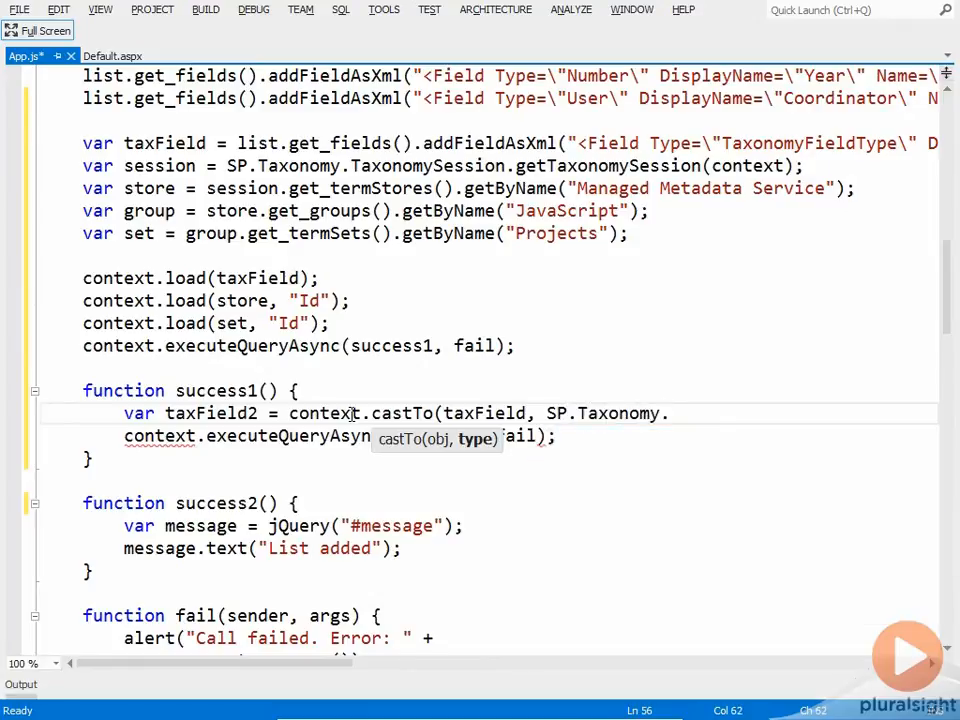
{"action": "type", "text": "Taxonomy"}
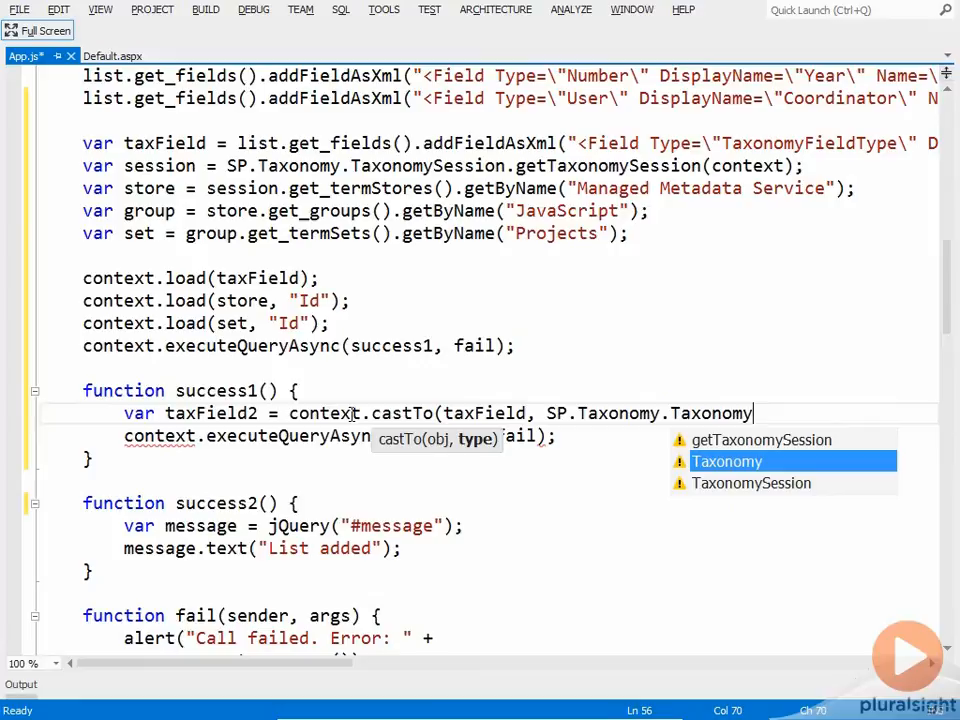
{"action": "type", "text": "Field);"}
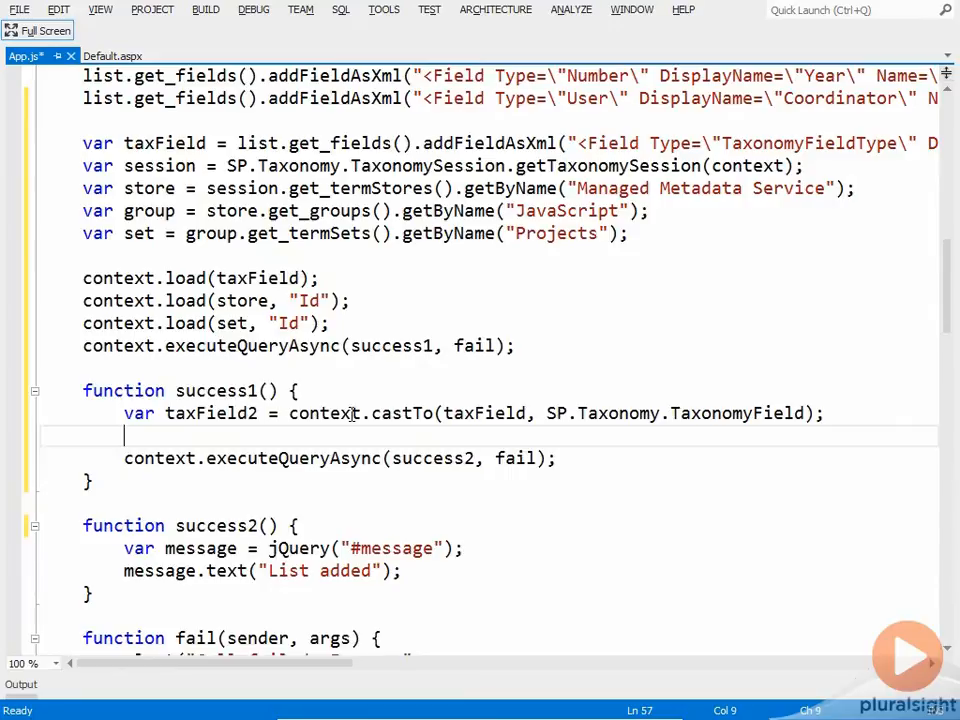
Set taxField2's SspId from the store, TermSetId from the set, and call update()
{"action": "type", "text": "taxField"}
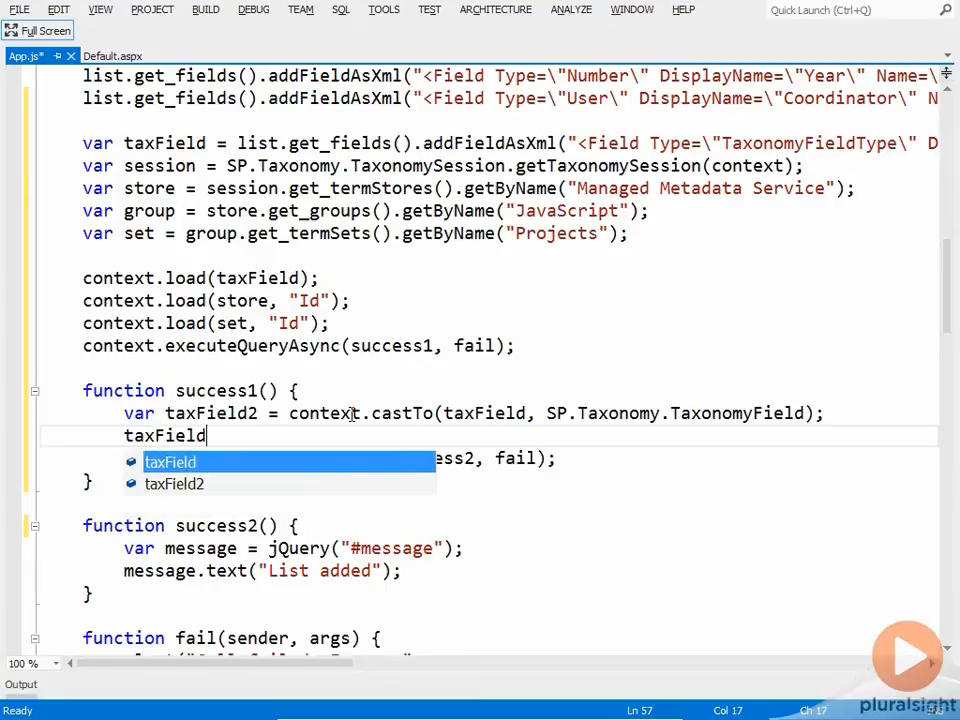
{"action": "type", "text": "2.set_"}
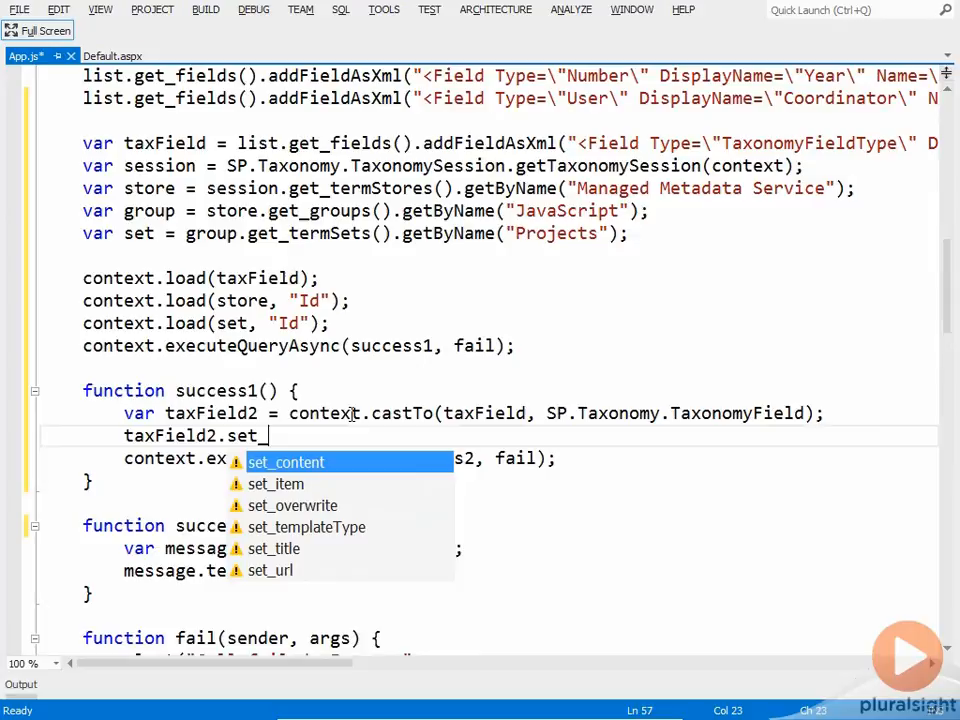
{"action": "type", "text": "sspId("}
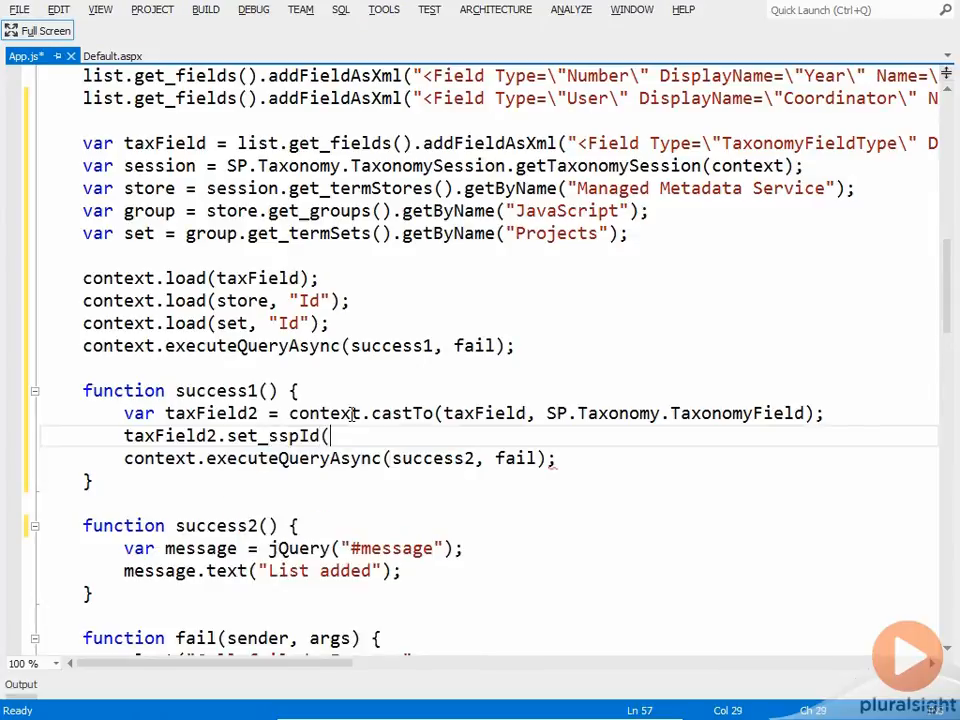
{"action": "type", "text": "store.get_id"}
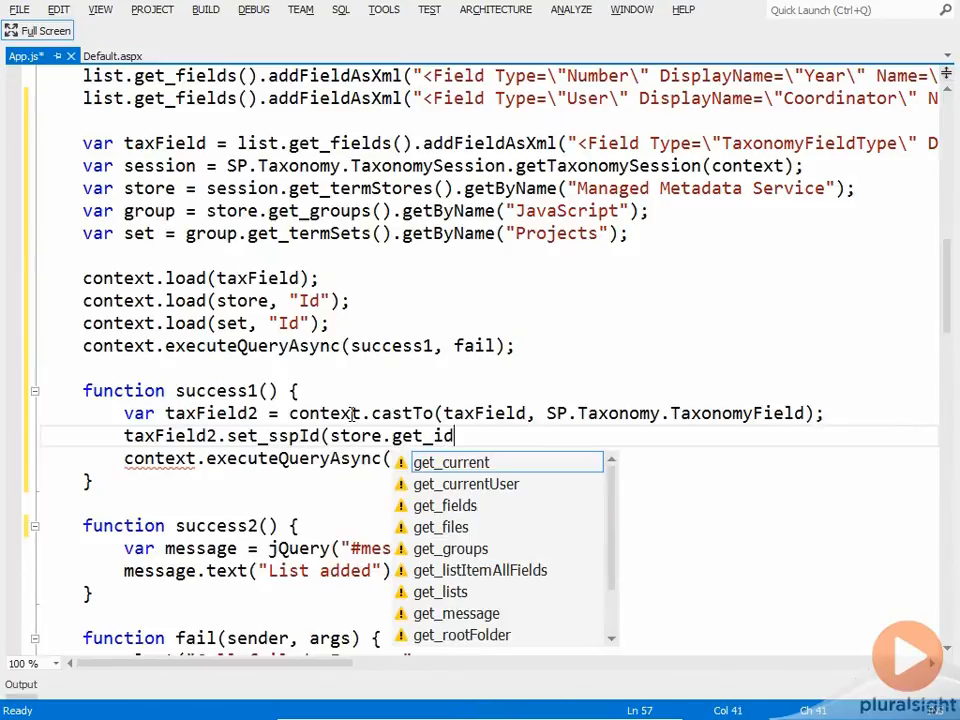
{"action": "type", "text": "());"}
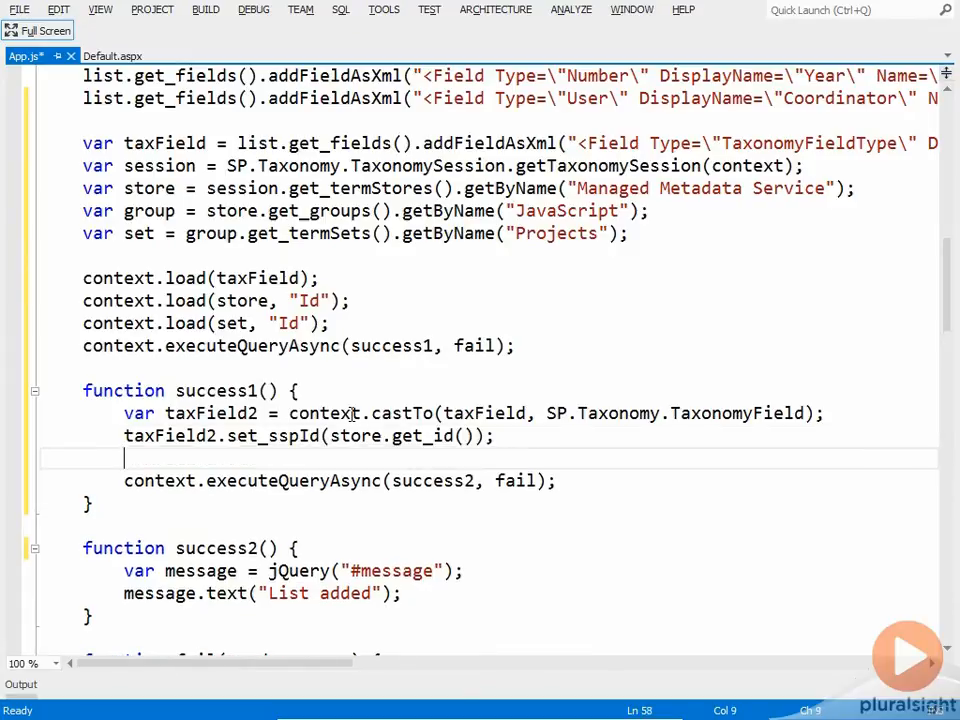
{"action": "type", "text": "tax"}
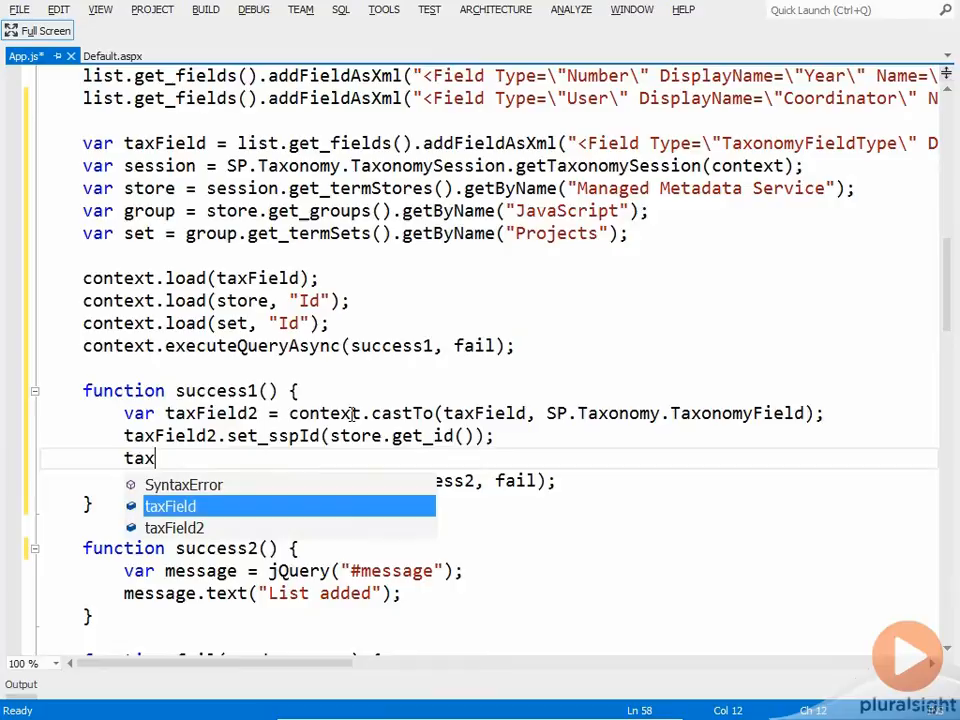
{"action": "type", "text": "Field2"}
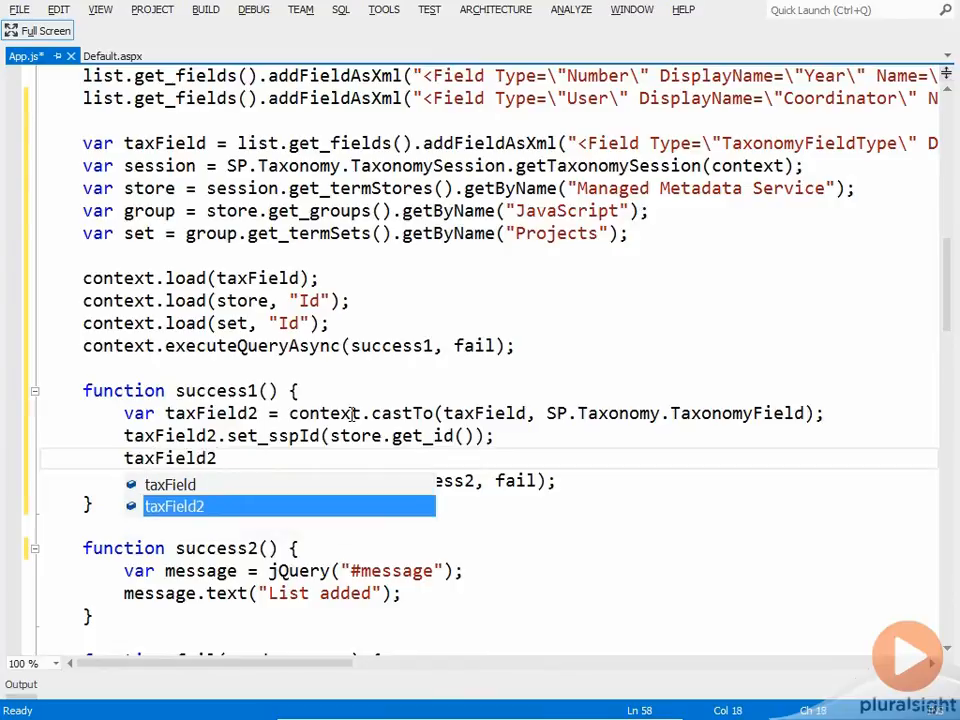
{"action": "type", "text": ".set_ter"}
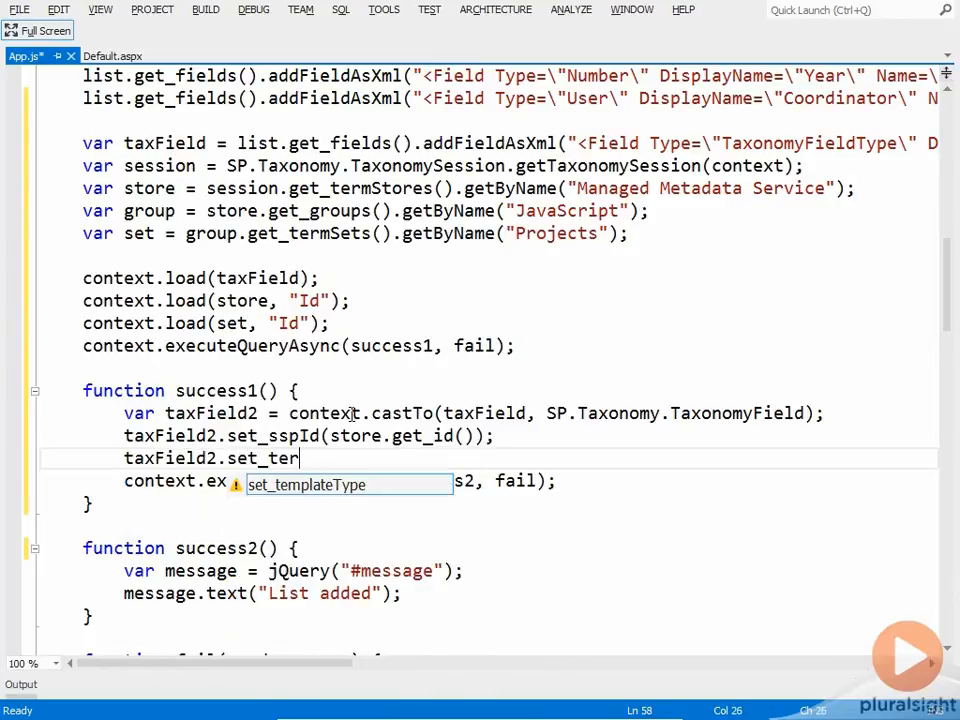
{"action": "type", "text": "mset"}
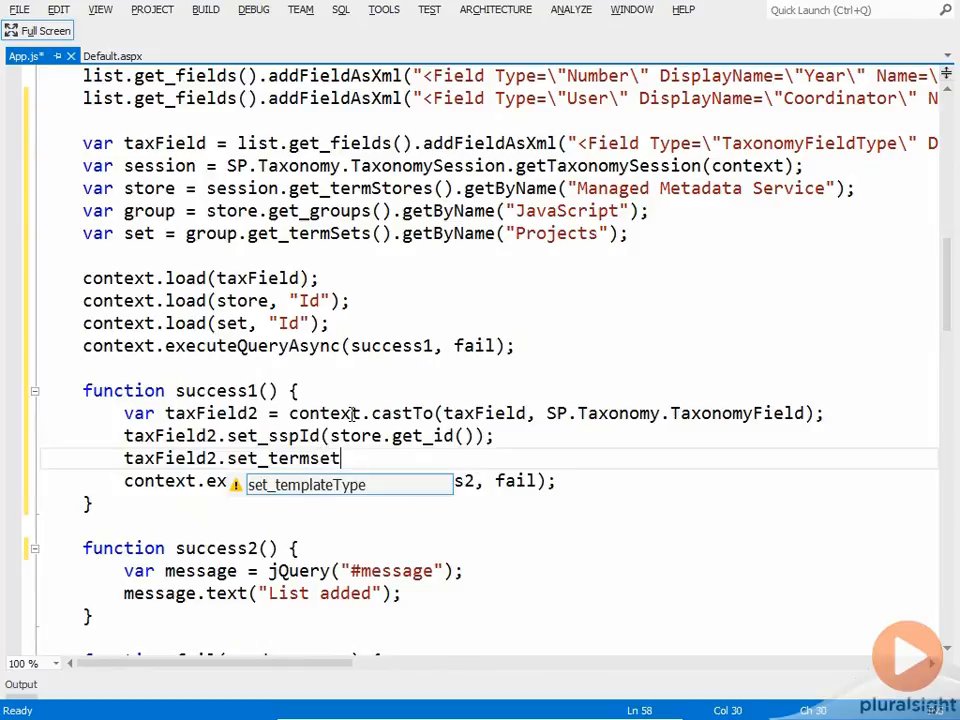
{"action": "type", "text": "Id("}
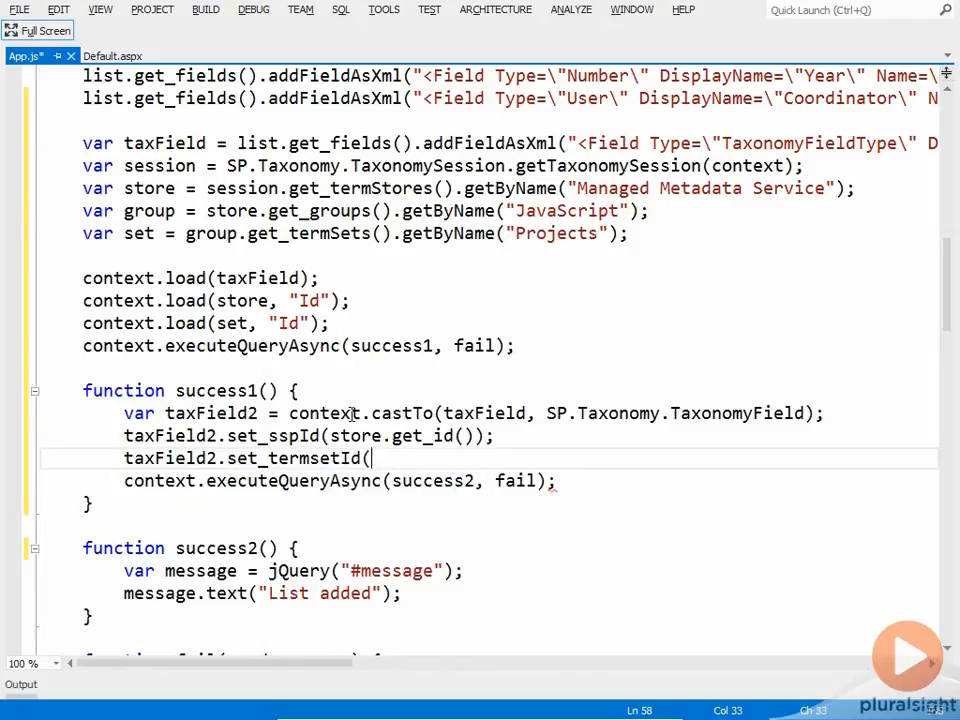
{"action": "type", "text": "set"}
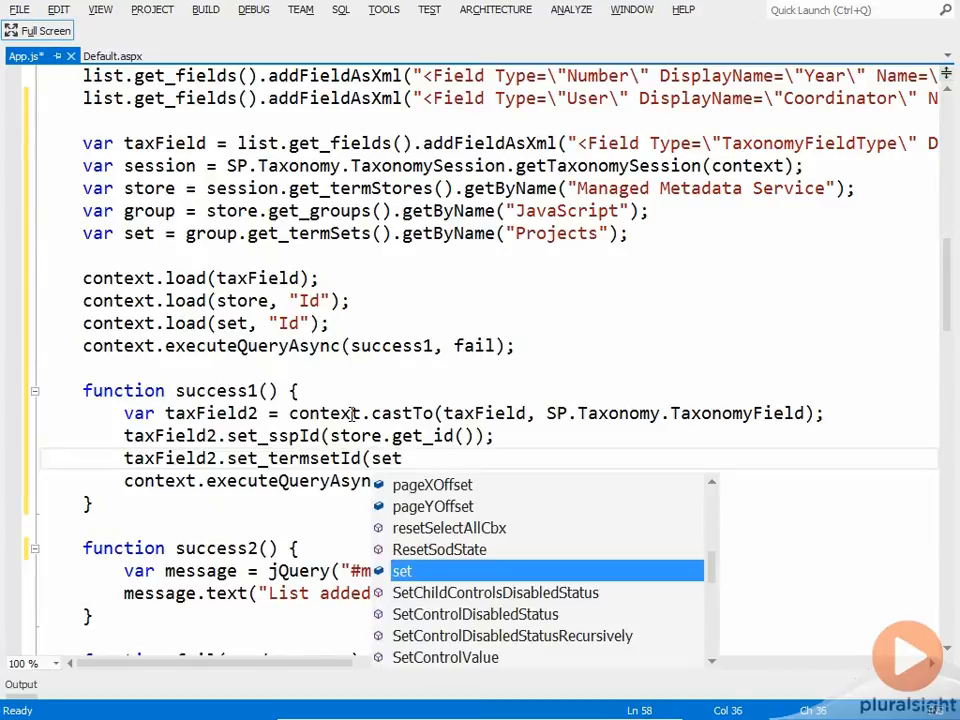
{"action": "type", "text": ".get_id());"}
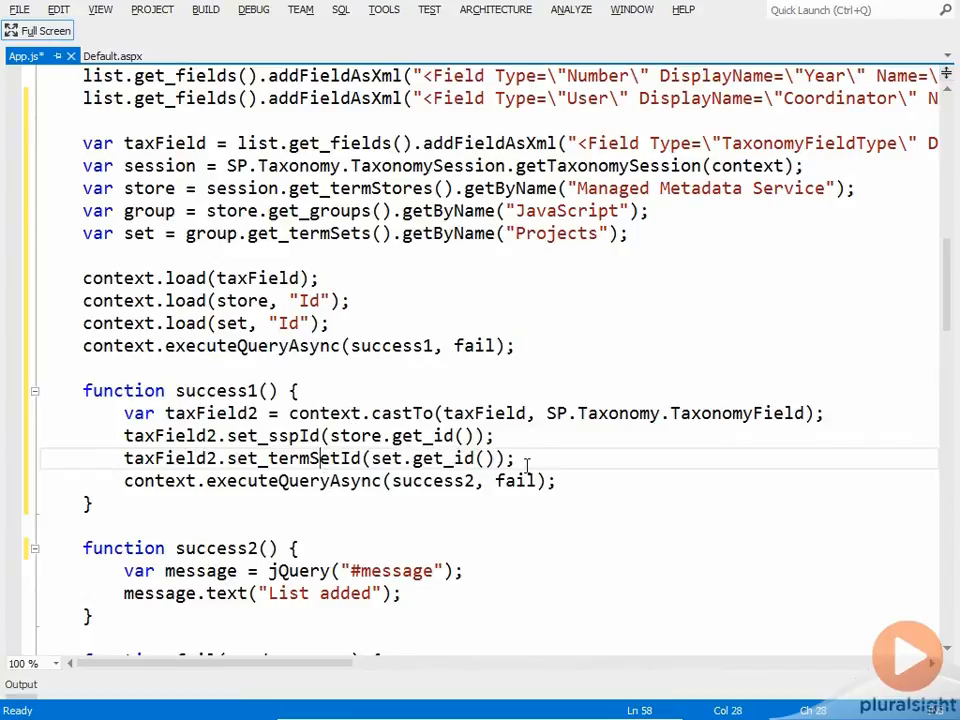
{"action": "type", "text": "taxField2"}
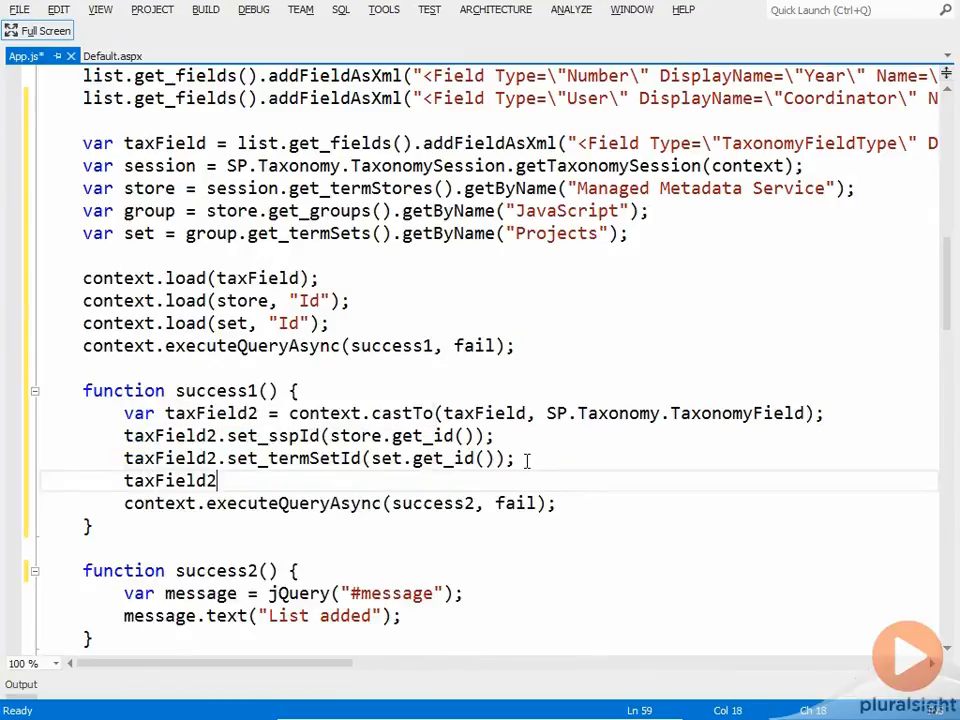
{"action": "type", "text": ".update();"}
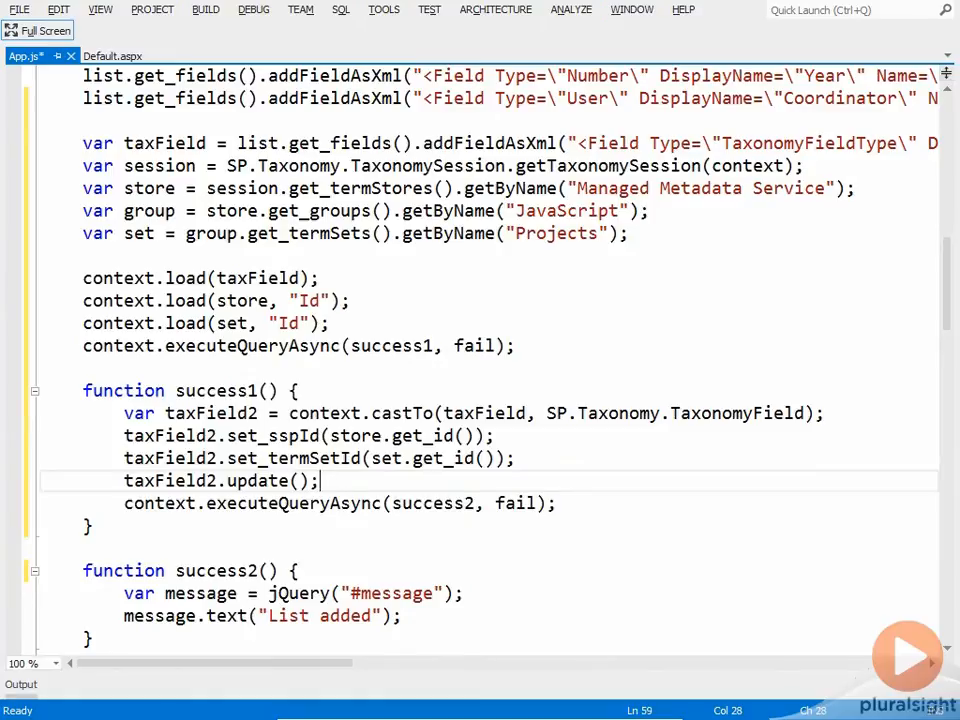
{"action": "mouse_move", "coordinate": [160, 52]}
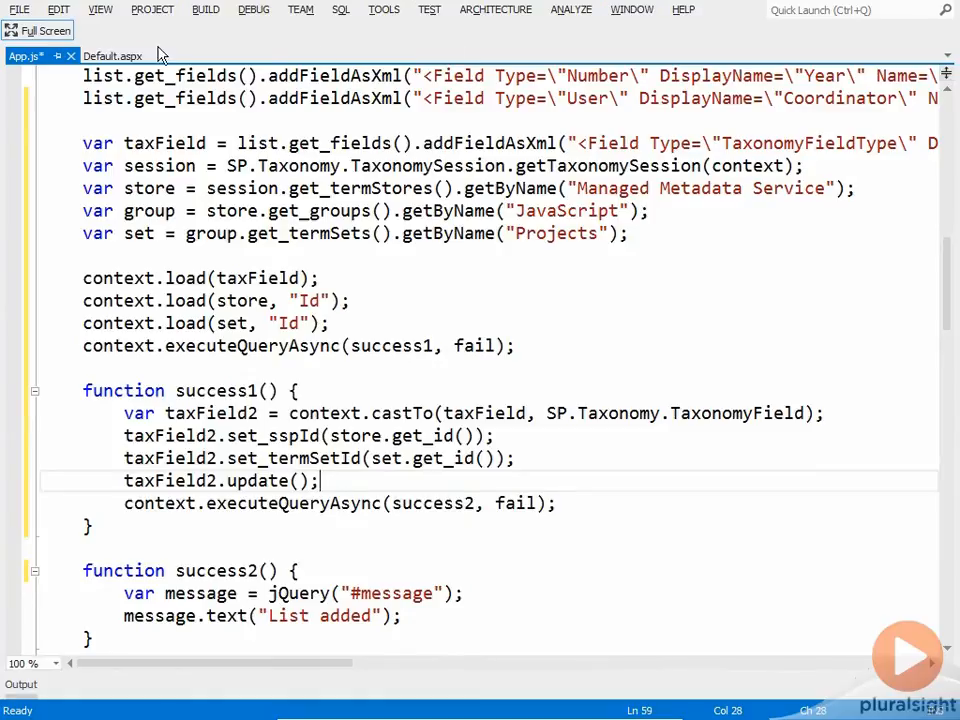
Deploy the JavaScriptCsomDemo project to SharePoint and trust its permission request
{"action": "left_click", "coordinate": [36, 30]}
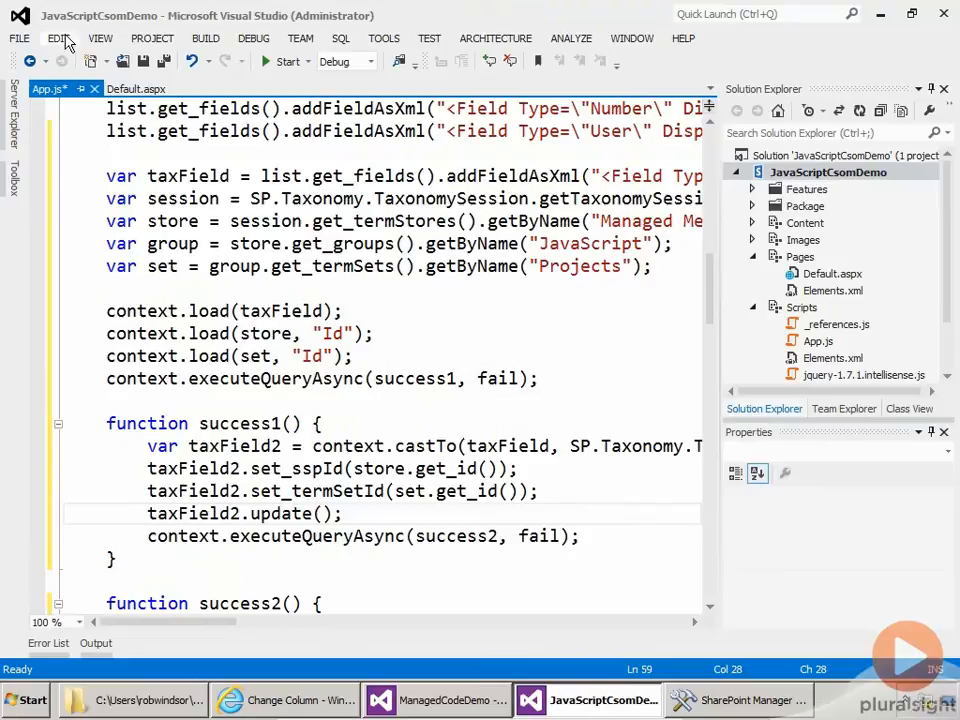
{"action": "right_click", "coordinate": [828, 172]}
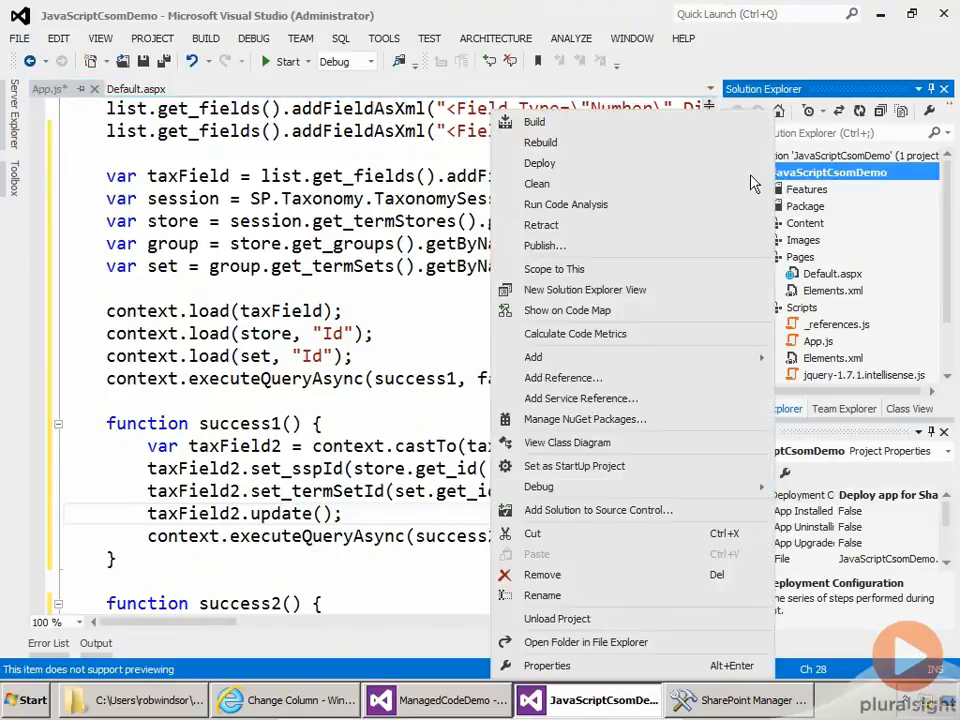
{"action": "mouse_move", "coordinate": [608, 224]}
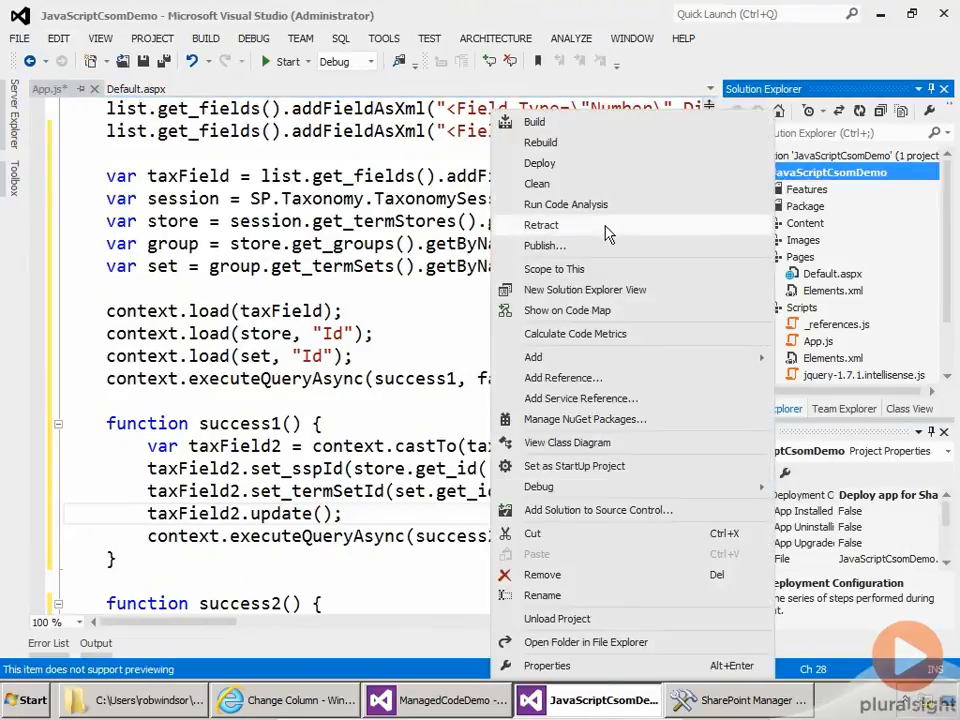
{"action": "left_click", "coordinate": [542, 224]}
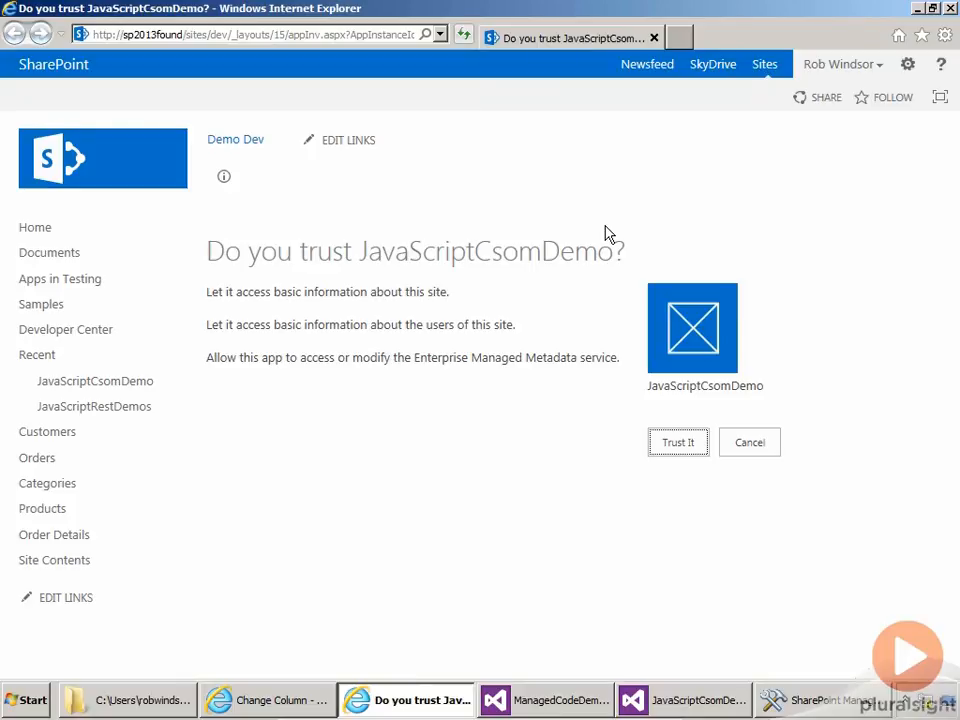
{"action": "left_click", "coordinate": [676, 442]}
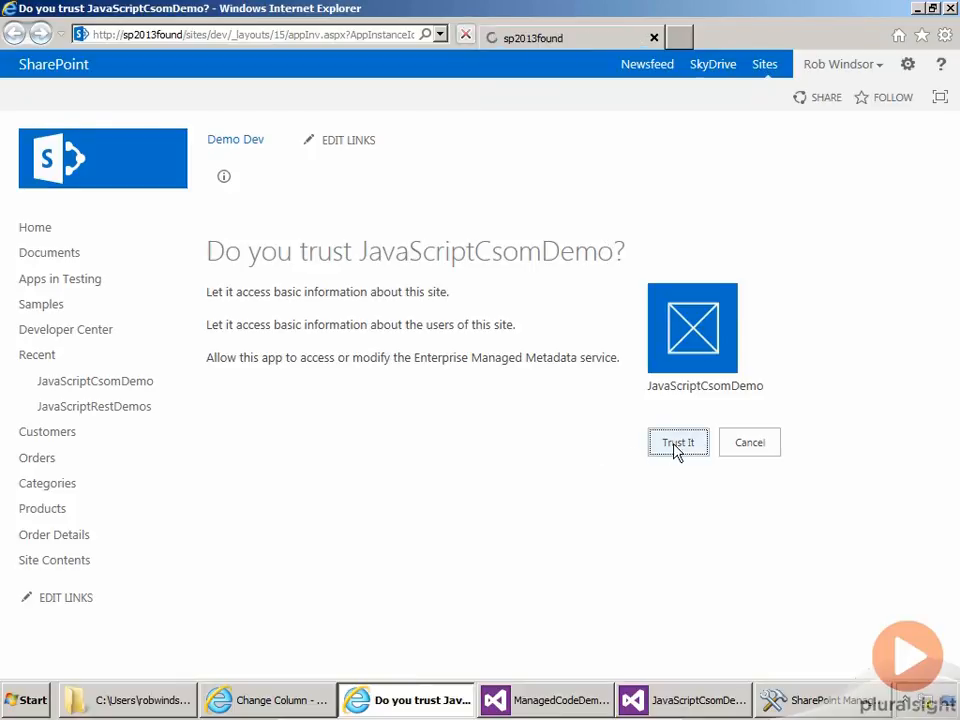
{"action": "left_click", "coordinate": [676, 442]}
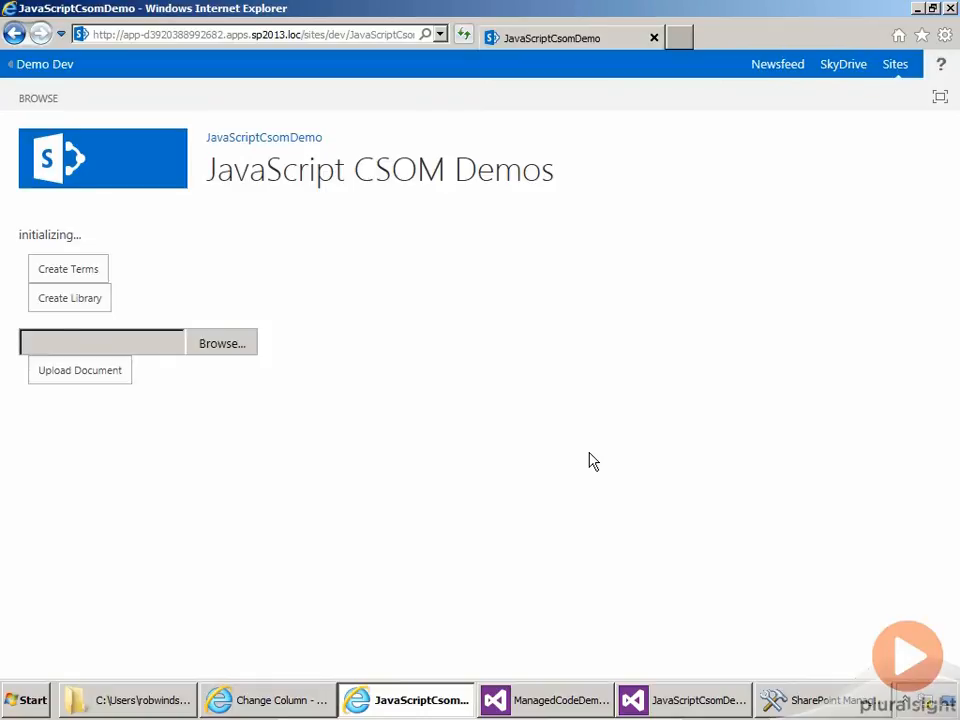
In SharePoint Manager, refresh the dev site and expand the JavaScriptCsomDemo app web's lists
{"action": "left_click", "coordinate": [820, 700]}
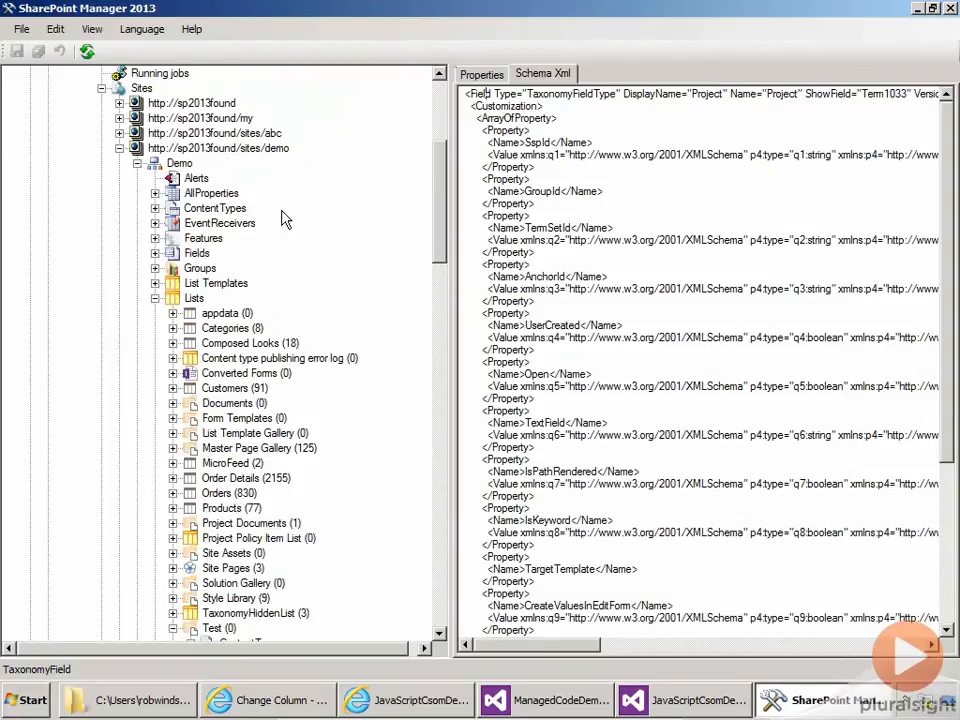
{"action": "left_click", "coordinate": [218, 418]}
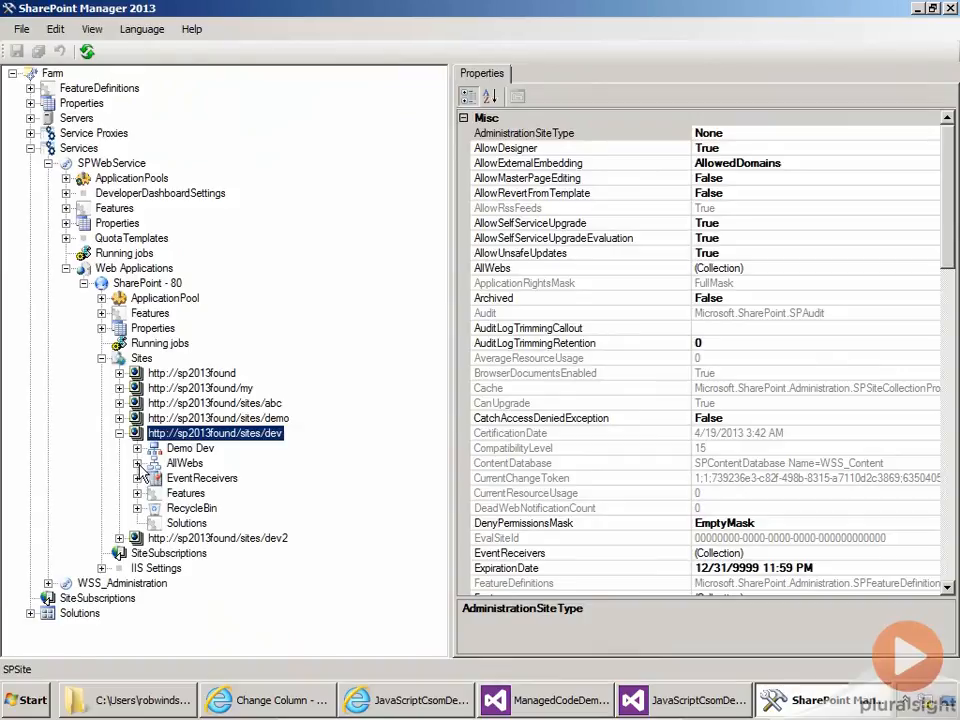
{"action": "right_click", "coordinate": [216, 432]}
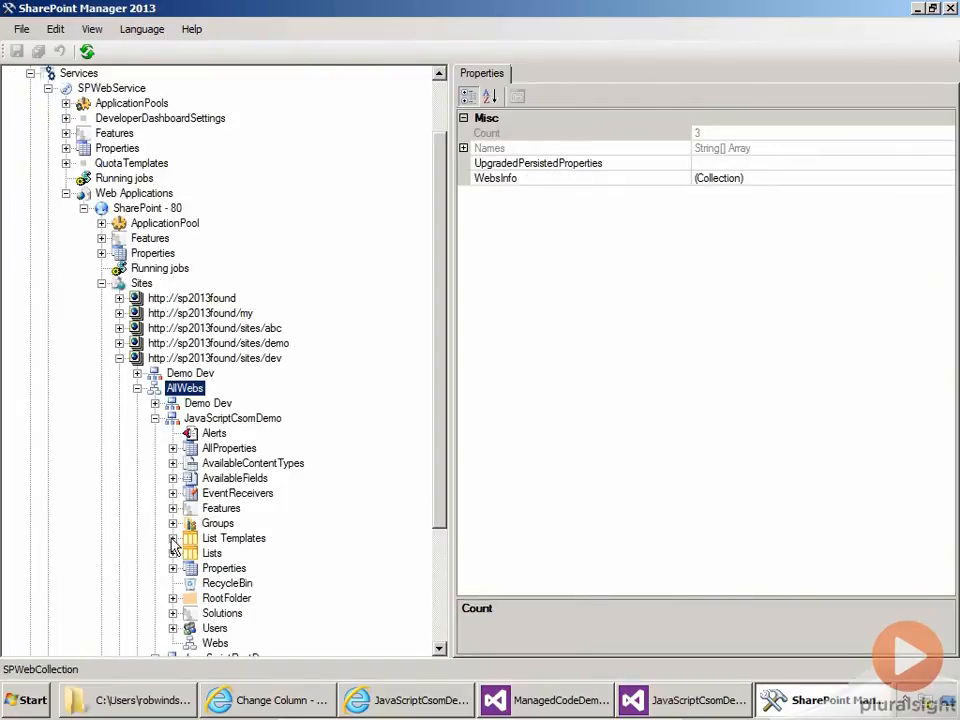
{"action": "left_click", "coordinate": [212, 552]}
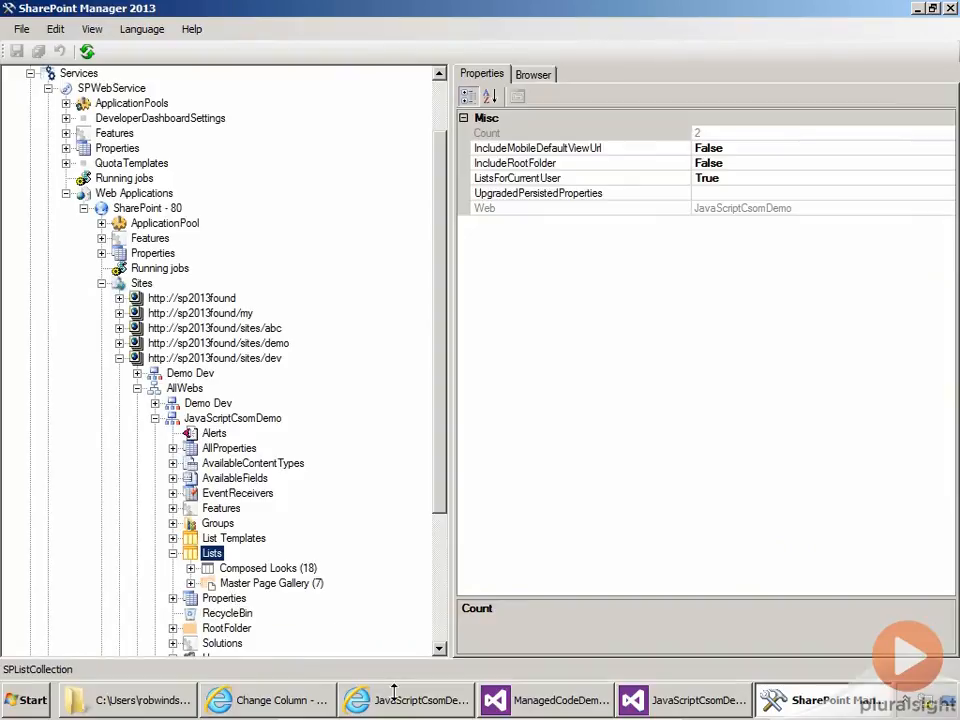
Create the library from the app, then preview the new Project Documents library page
{"action": "left_click", "coordinate": [404, 700]}
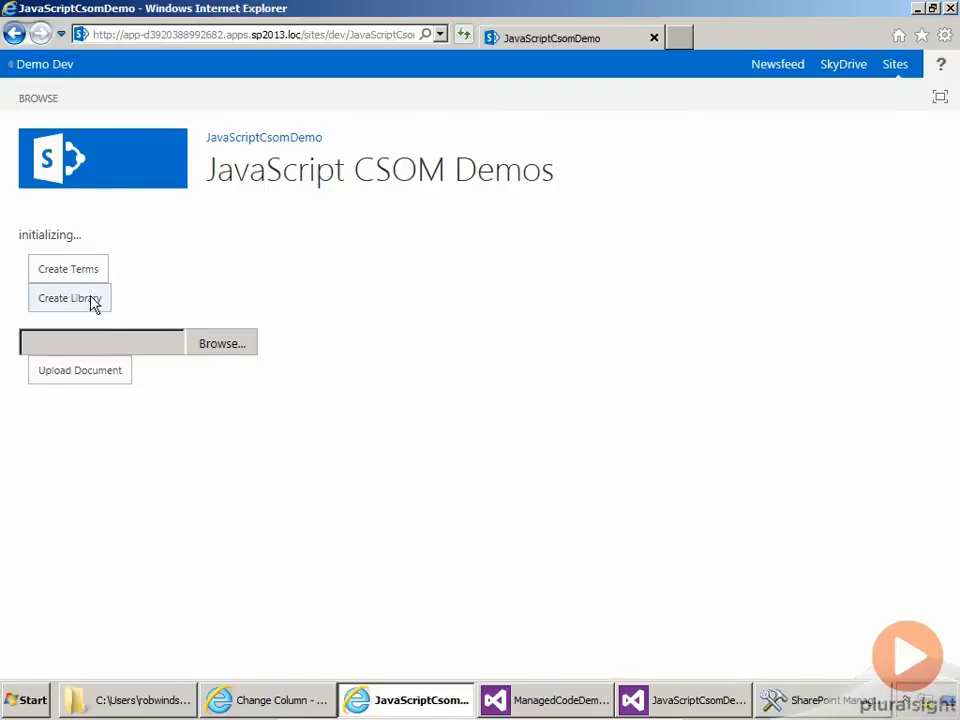
{"action": "left_click", "coordinate": [68, 298]}
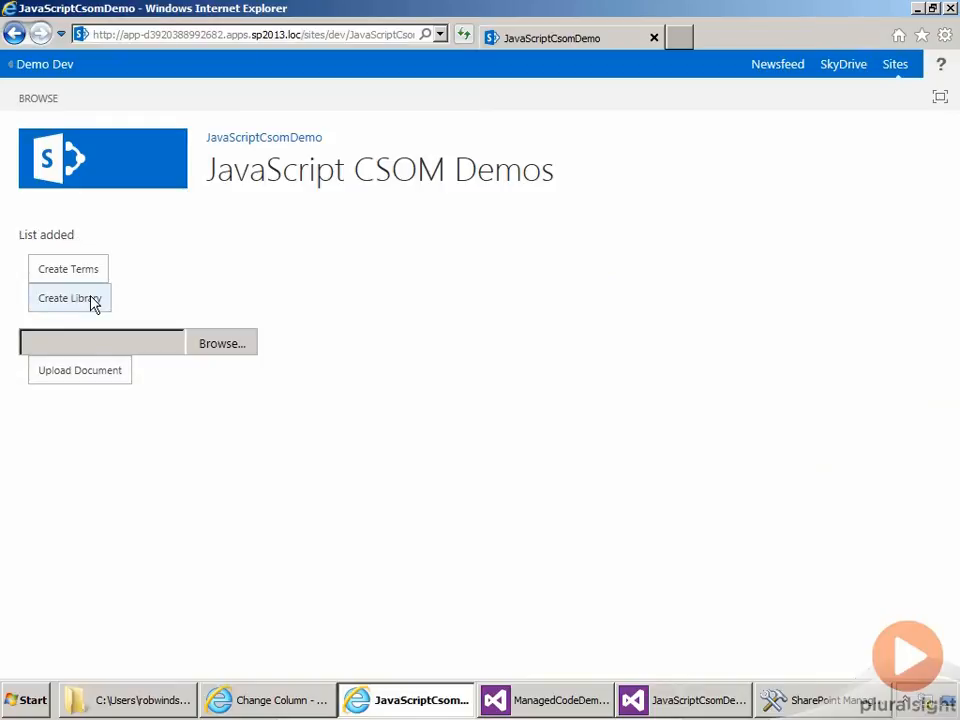
{"action": "mouse_move", "coordinate": [756, 608]}
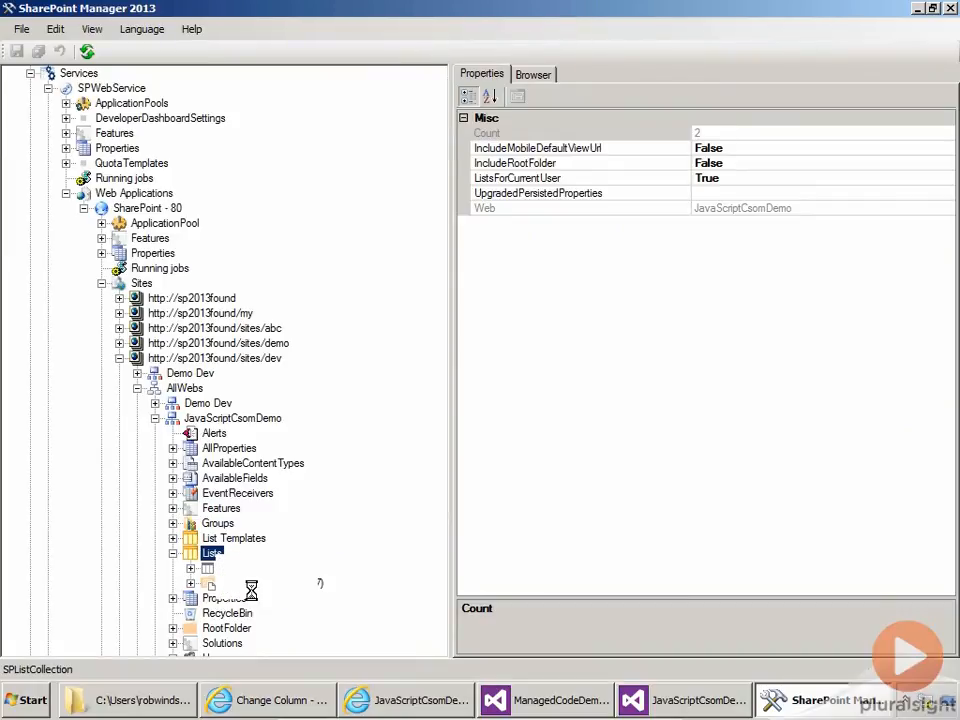
{"action": "left_click", "coordinate": [172, 552]}
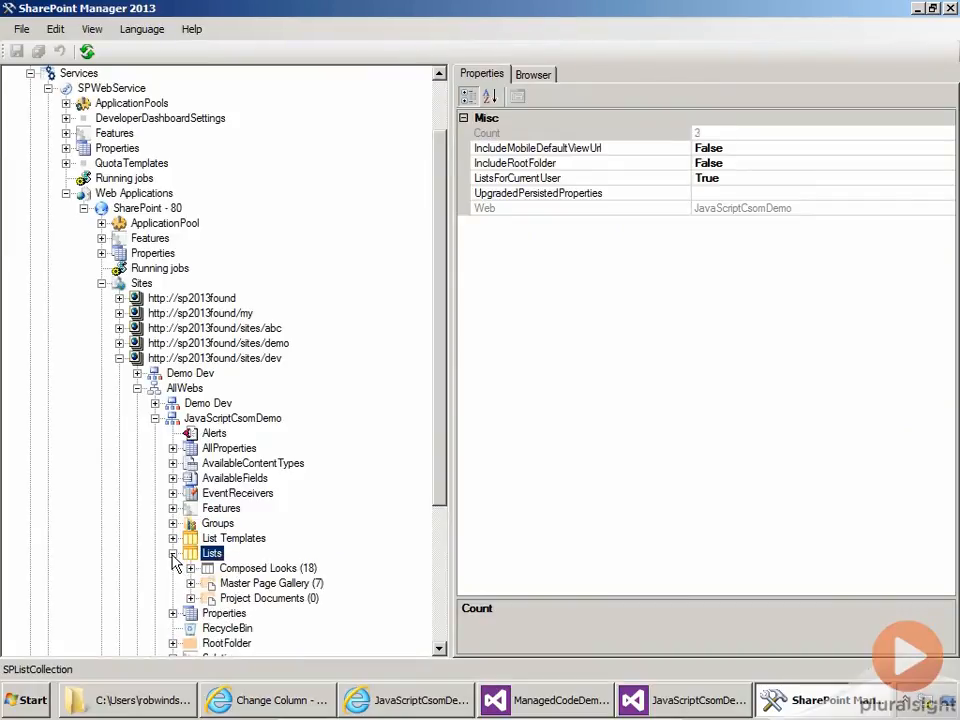
{"action": "left_click", "coordinate": [264, 596]}
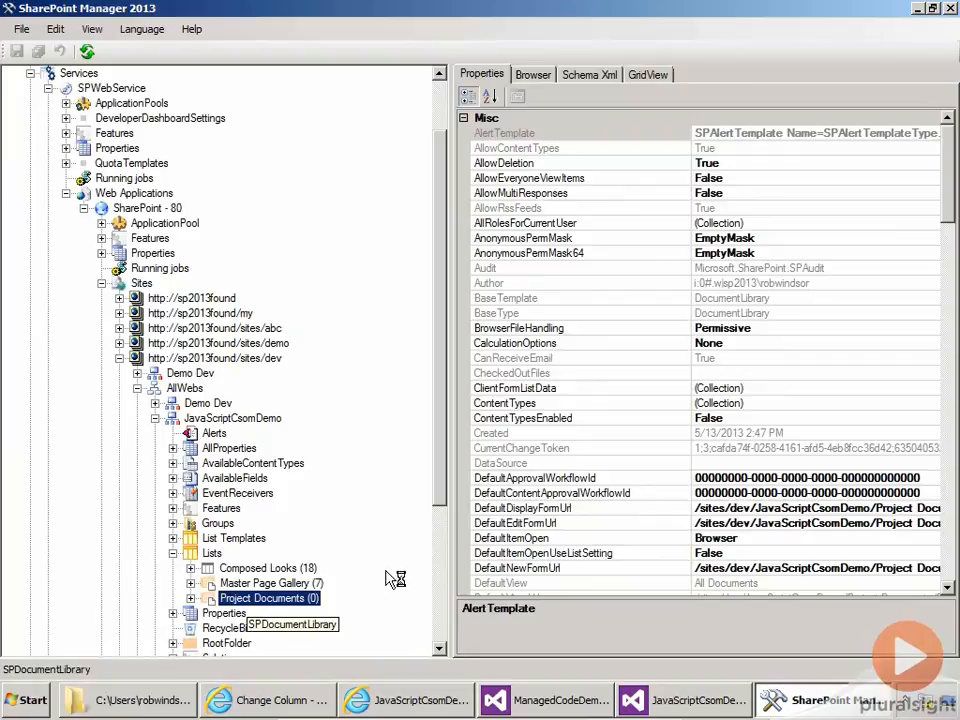
{"action": "left_click", "coordinate": [532, 74]}
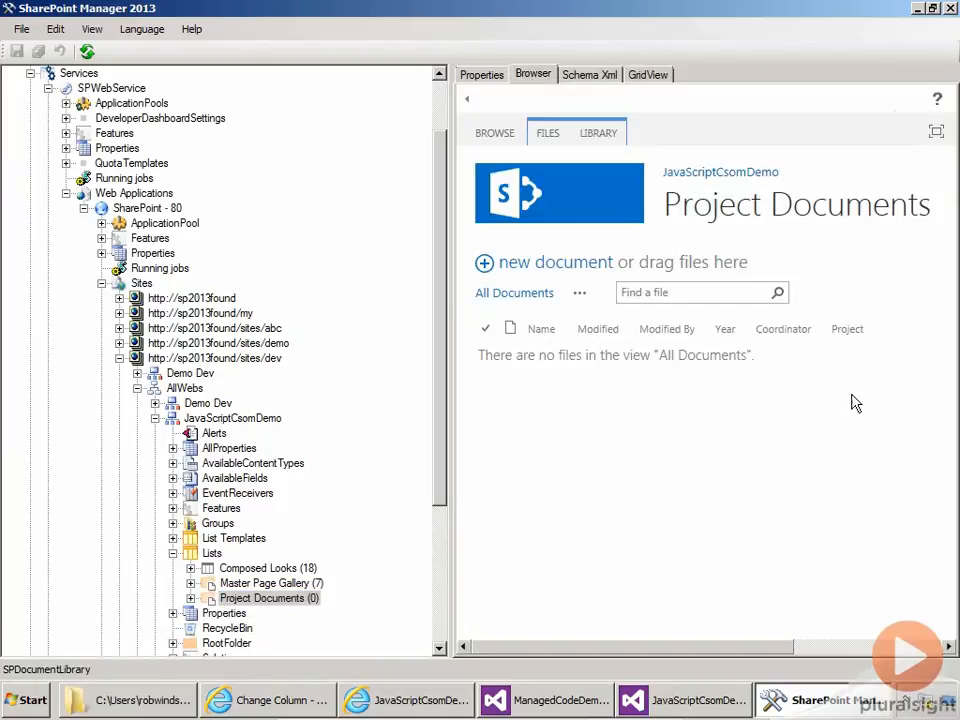
{"action": "mouse_move", "coordinate": [856, 356]}
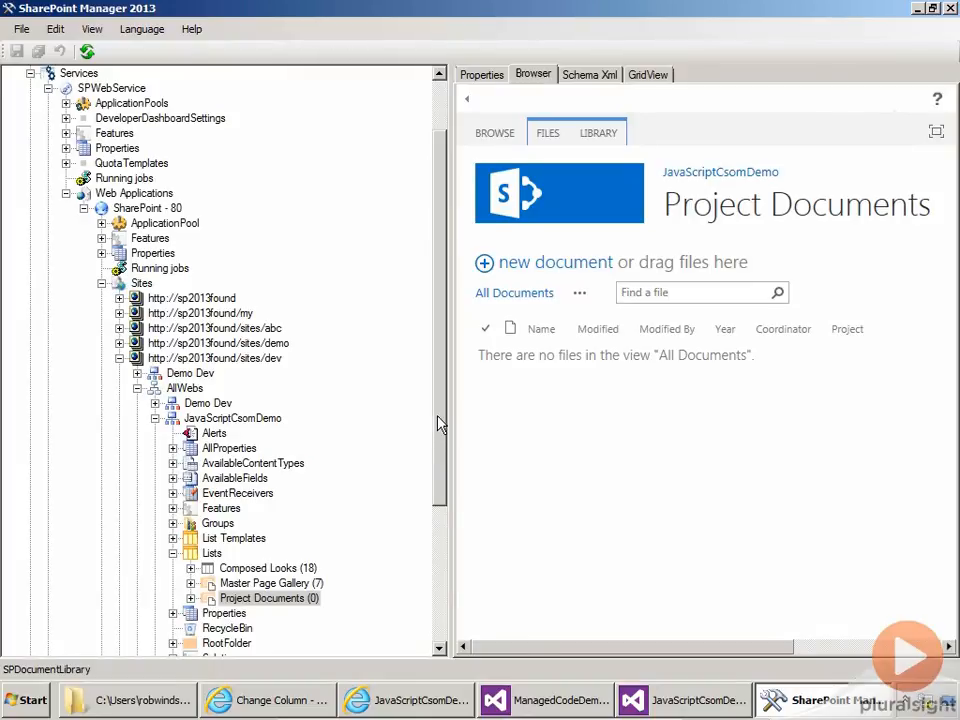
Expand Project Documents' fields and view the Project and Project_0 field schema XML
{"action": "left_click", "coordinate": [190, 596]}
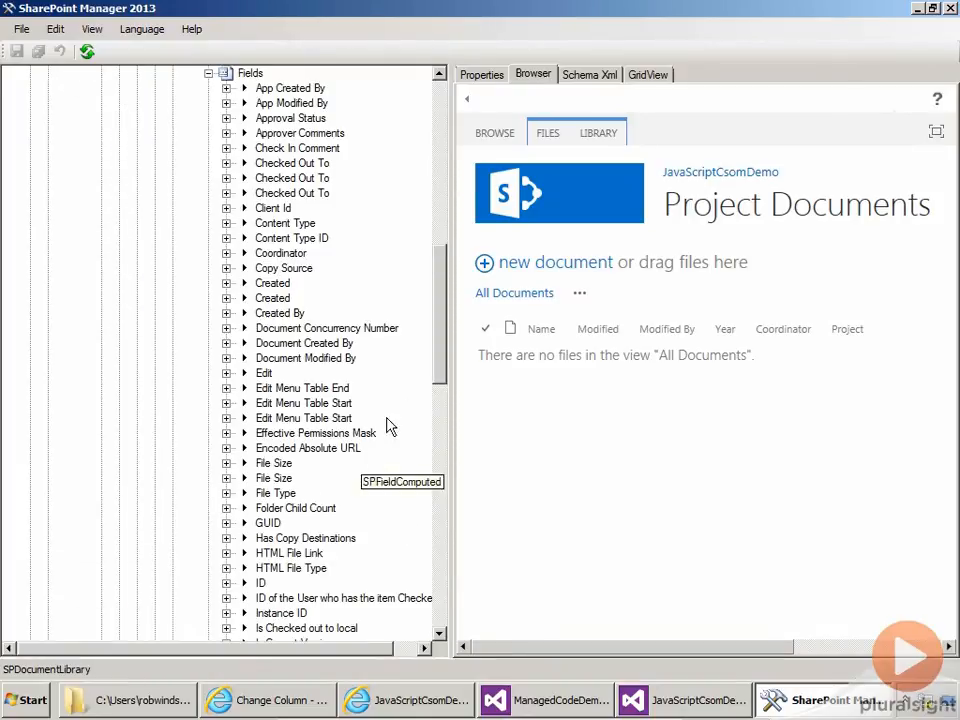
{"action": "scroll", "scroll_direction": "down", "scroll_amount": 3}
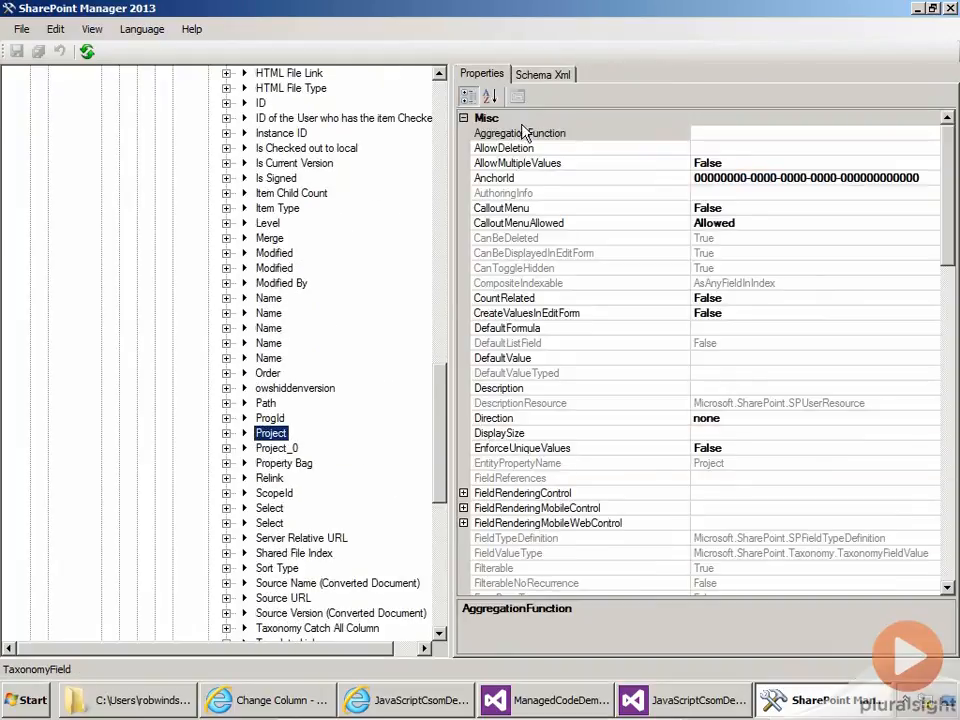
{"action": "left_click", "coordinate": [544, 74]}
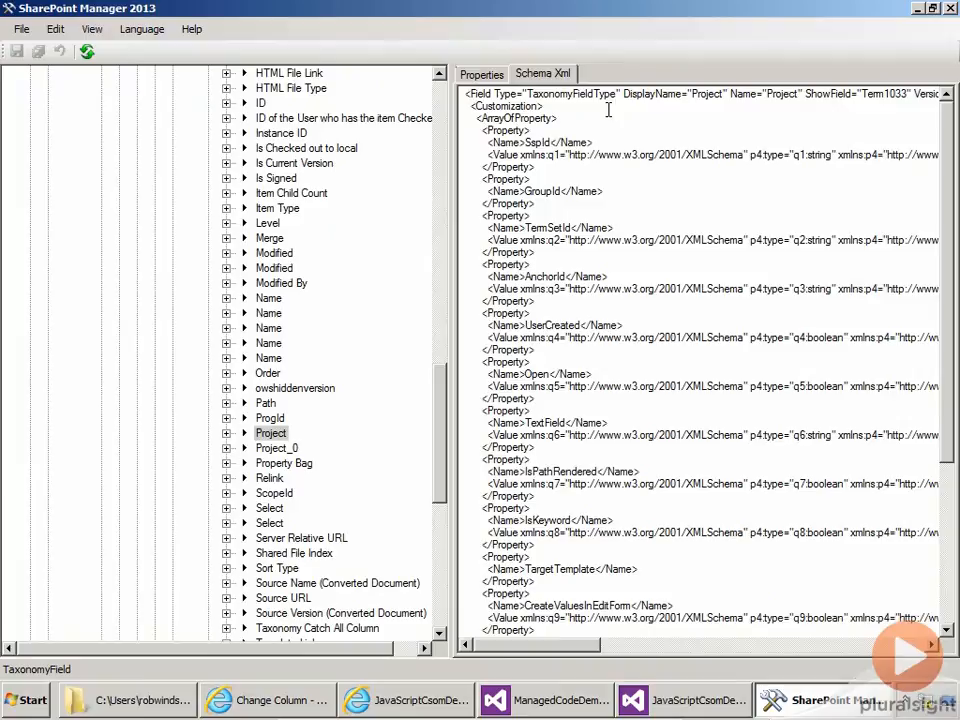
{"action": "left_click", "coordinate": [276, 448]}
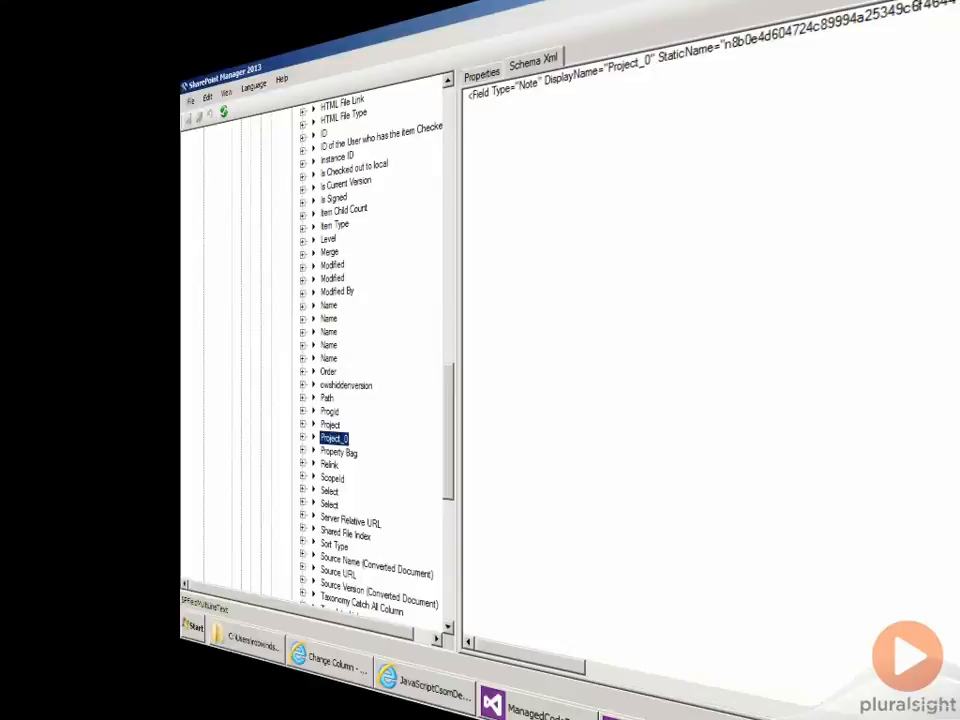
Review LibraryButton_Click in Form1.cs, highlighting taxField2 bound to the Managed Code Projects term set
{"action": "left_click", "coordinate": [452, 700]}
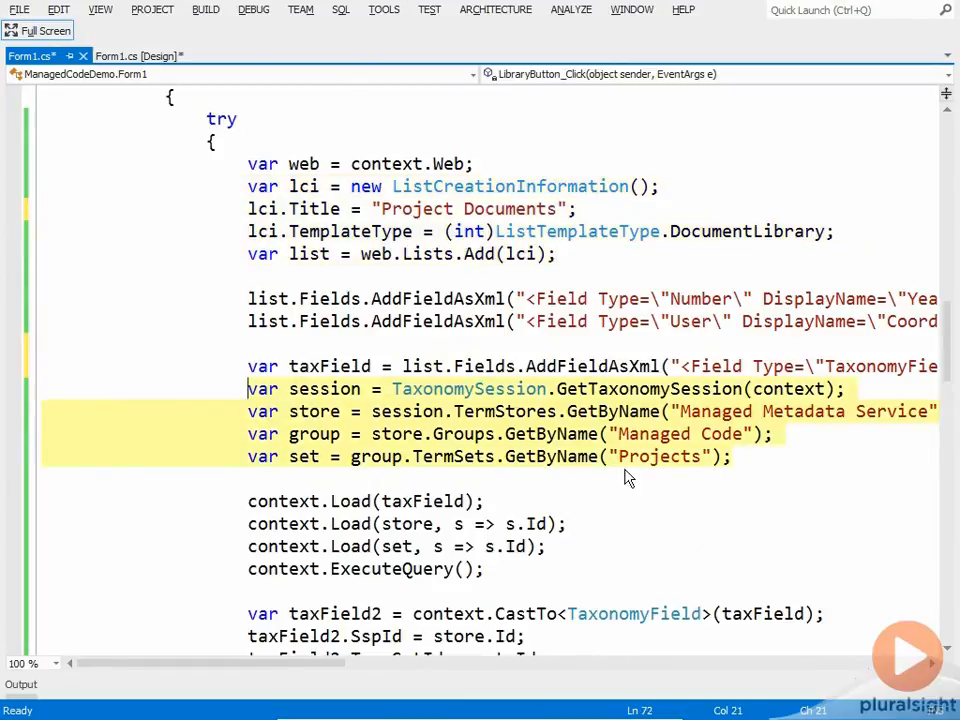
{"action": "left_click", "coordinate": [732, 456]}
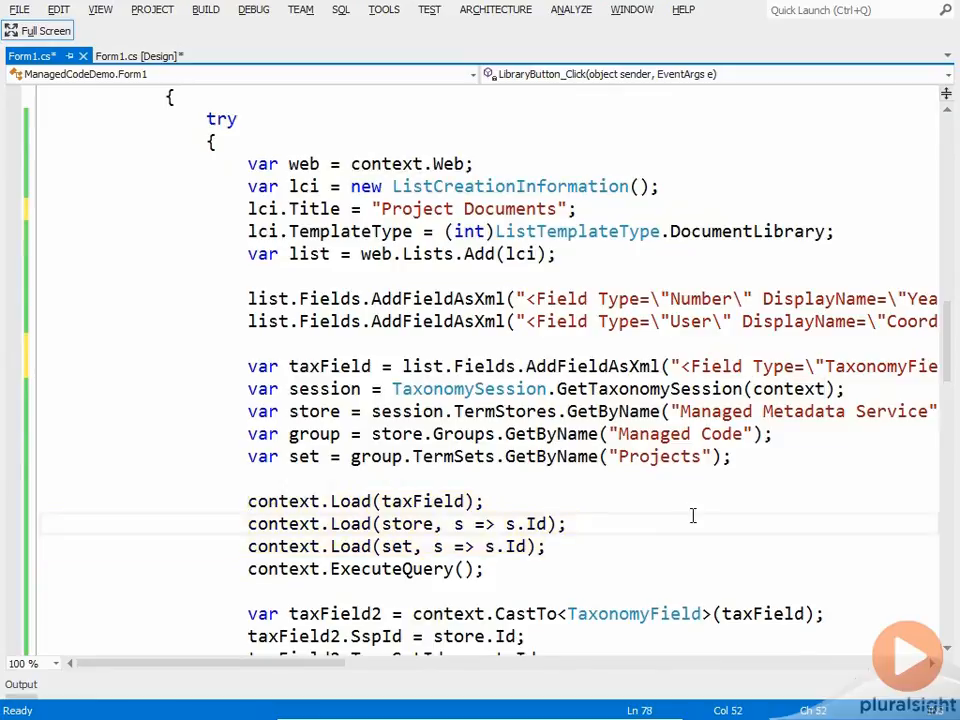
{"action": "scroll", "scroll_direction": "down", "scroll_amount": 3}
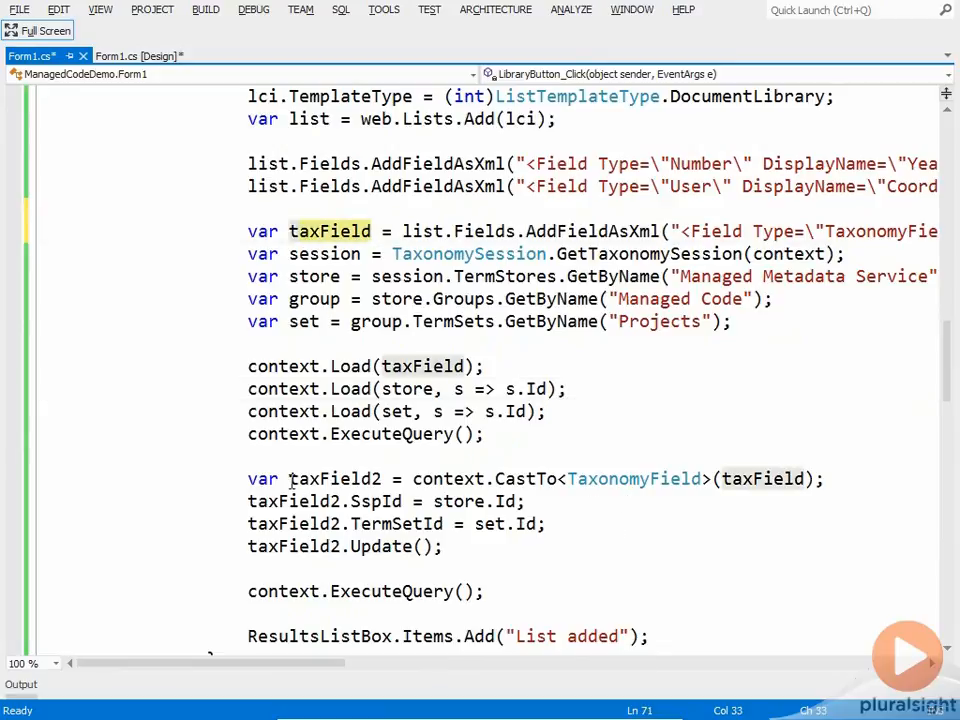
{"action": "double_click", "coordinate": [332, 478]}
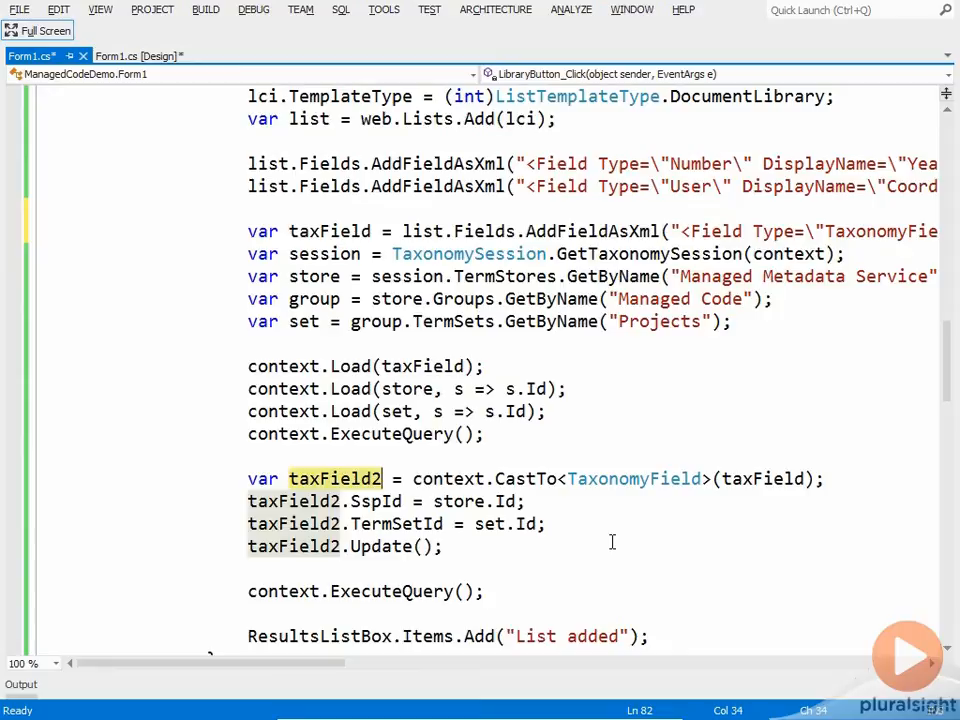
{"action": "left_click", "coordinate": [488, 592]}
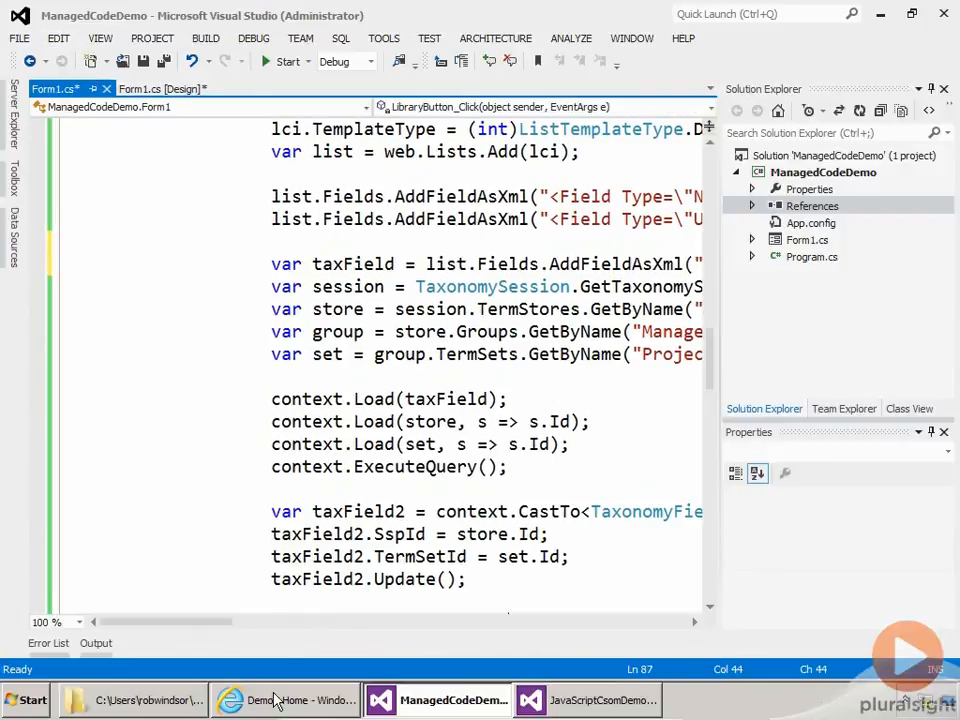
Delete the Project Documents library from the Demo site and return to its home page
{"action": "left_click", "coordinate": [284, 700]}
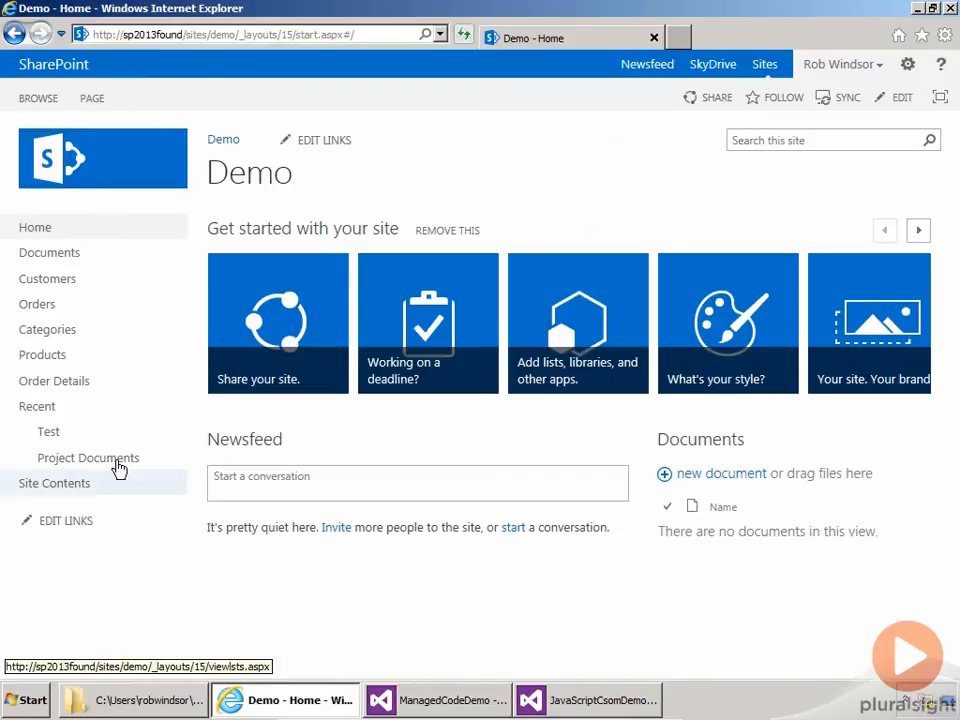
{"action": "left_click", "coordinate": [88, 456]}
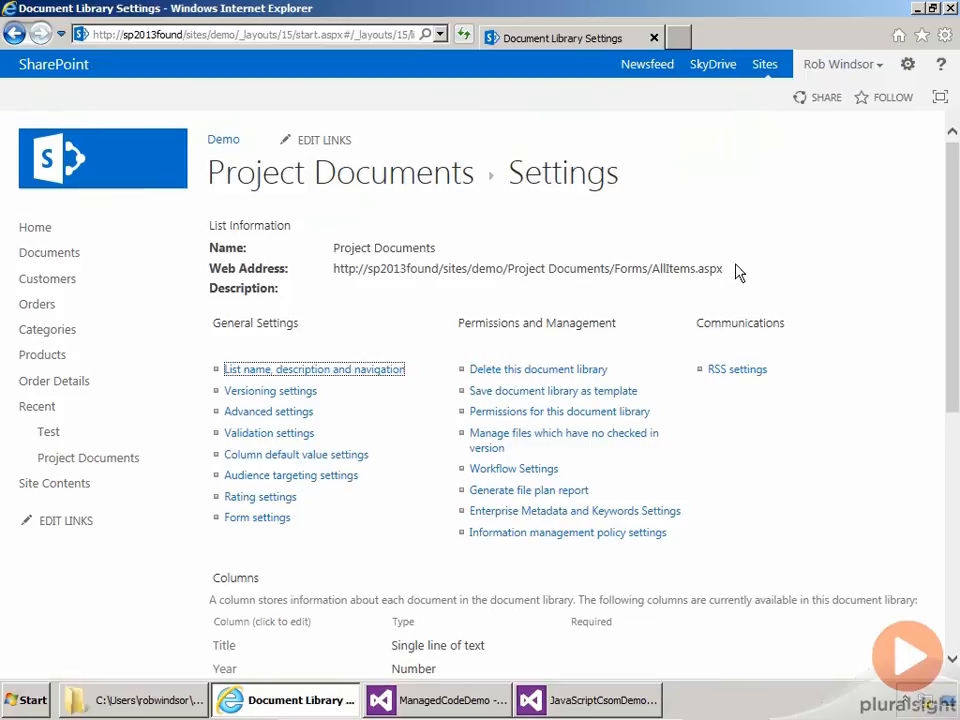
{"action": "mouse_move", "coordinate": [560, 412]}
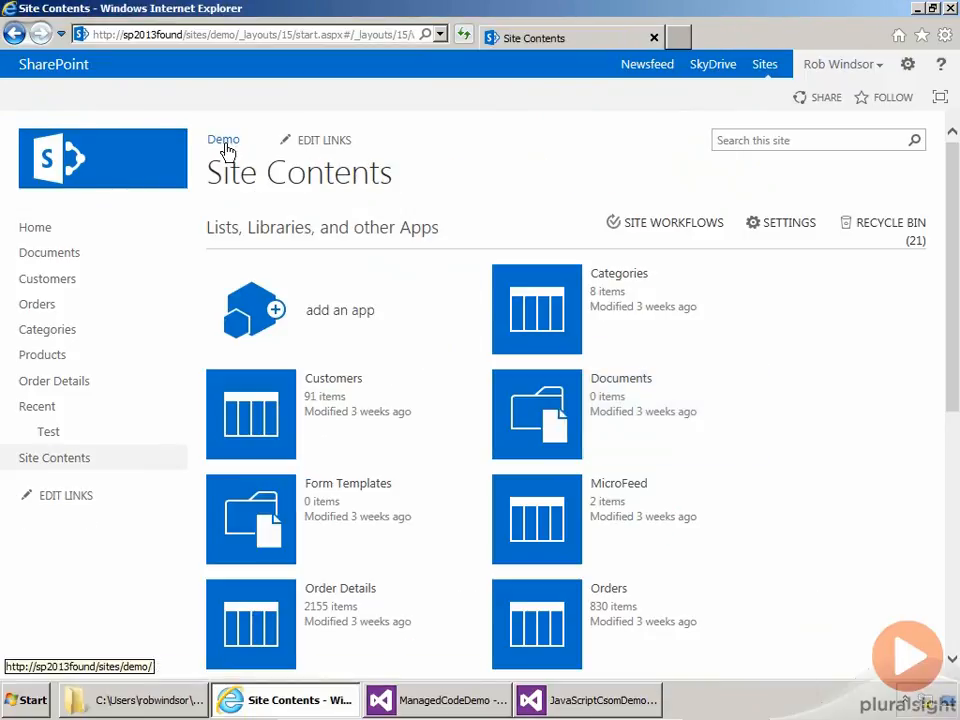
{"action": "left_click", "coordinate": [436, 700]}
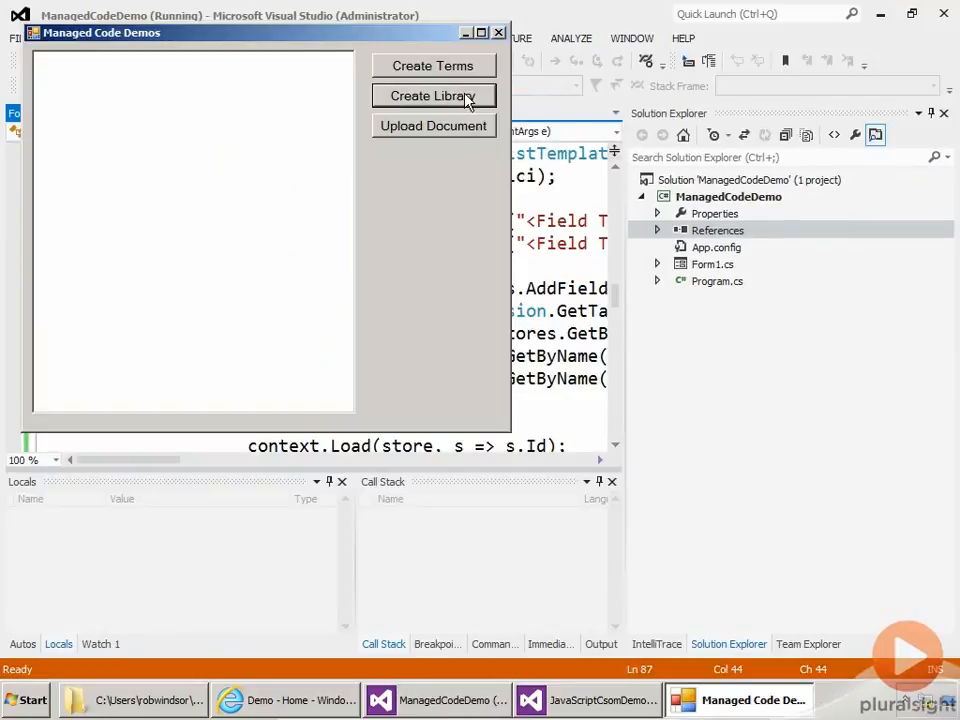
Recreate Project Documents via the form's Create Library and go to its library settings
{"action": "left_click", "coordinate": [432, 96]}
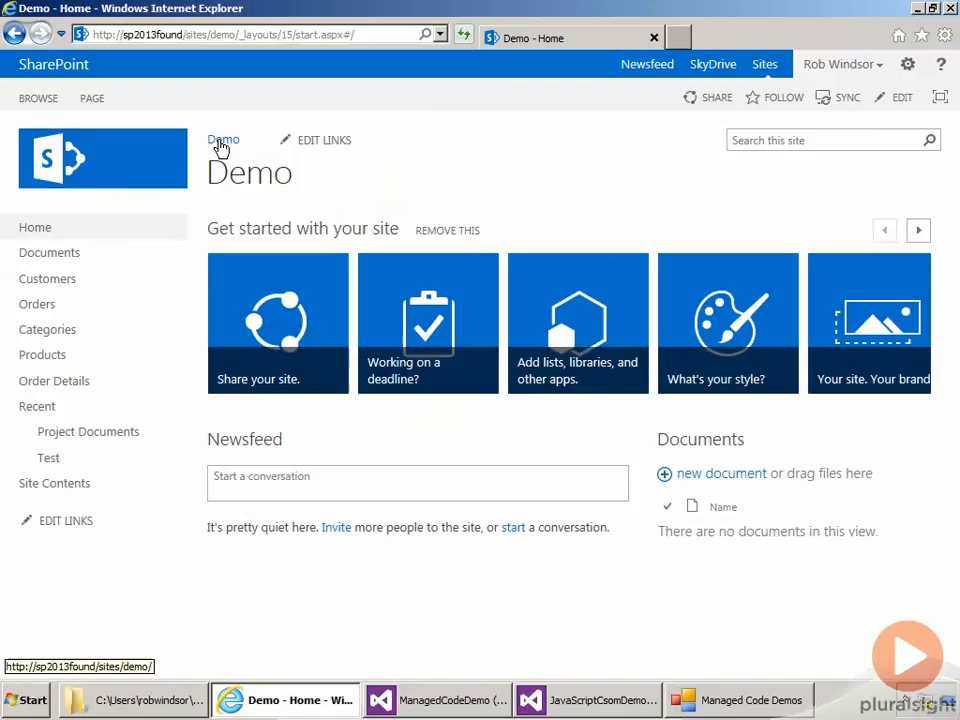
{"action": "left_click", "coordinate": [88, 432]}
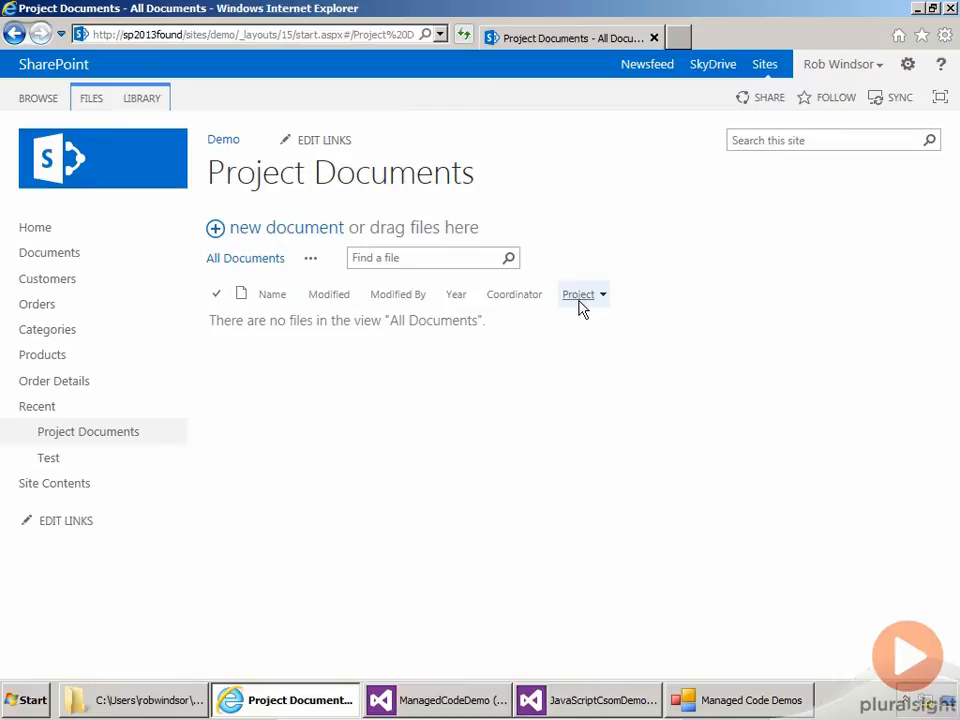
{"action": "left_click", "coordinate": [142, 96]}
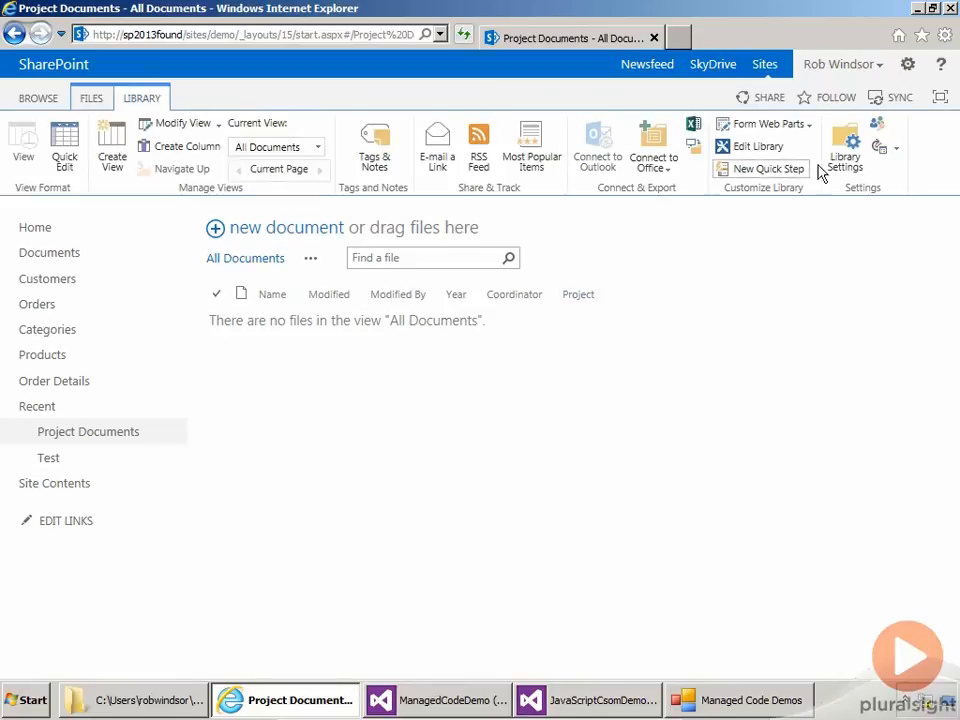
{"action": "left_click", "coordinate": [844, 144]}
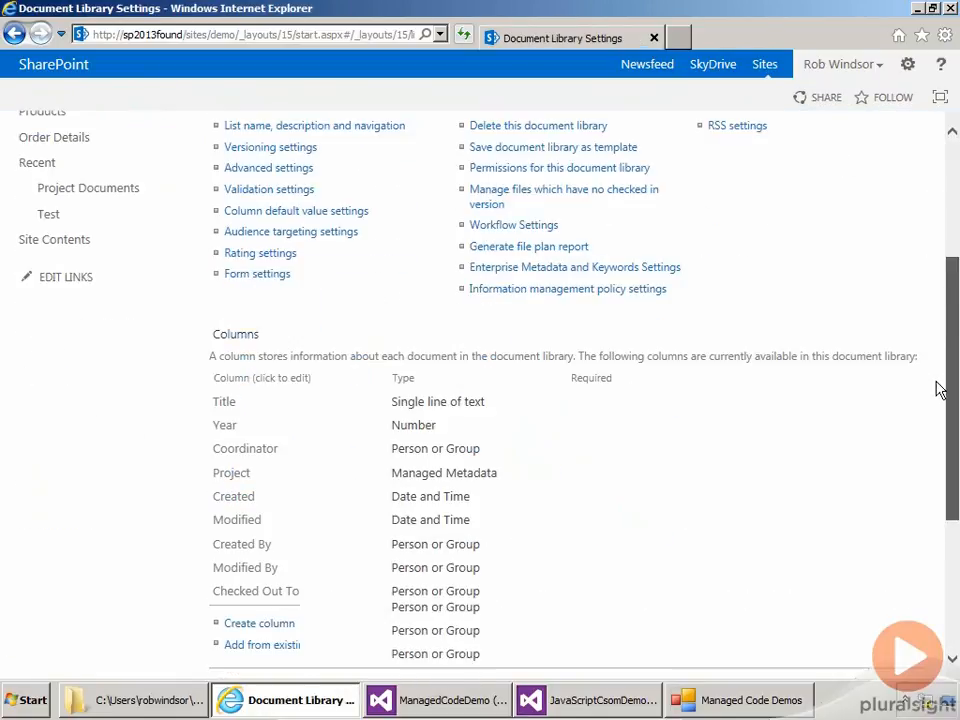
Inspect the Project column, confirming Managed Metadata bound to the Managed Code Projects term set
{"action": "left_click", "coordinate": [232, 412]}
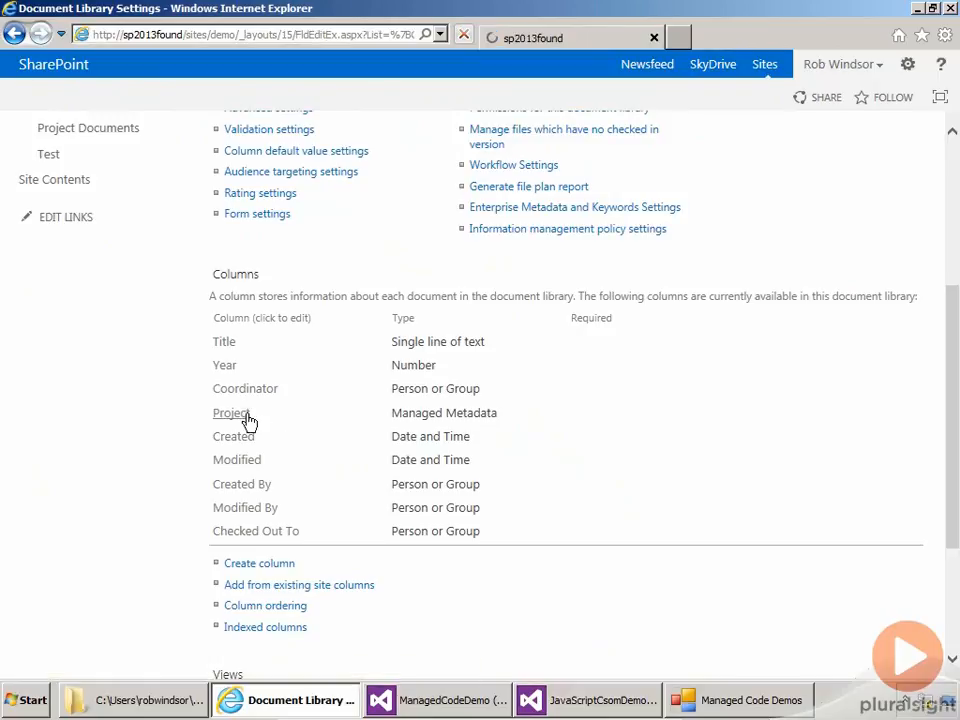
{"action": "left_click", "coordinate": [230, 412]}
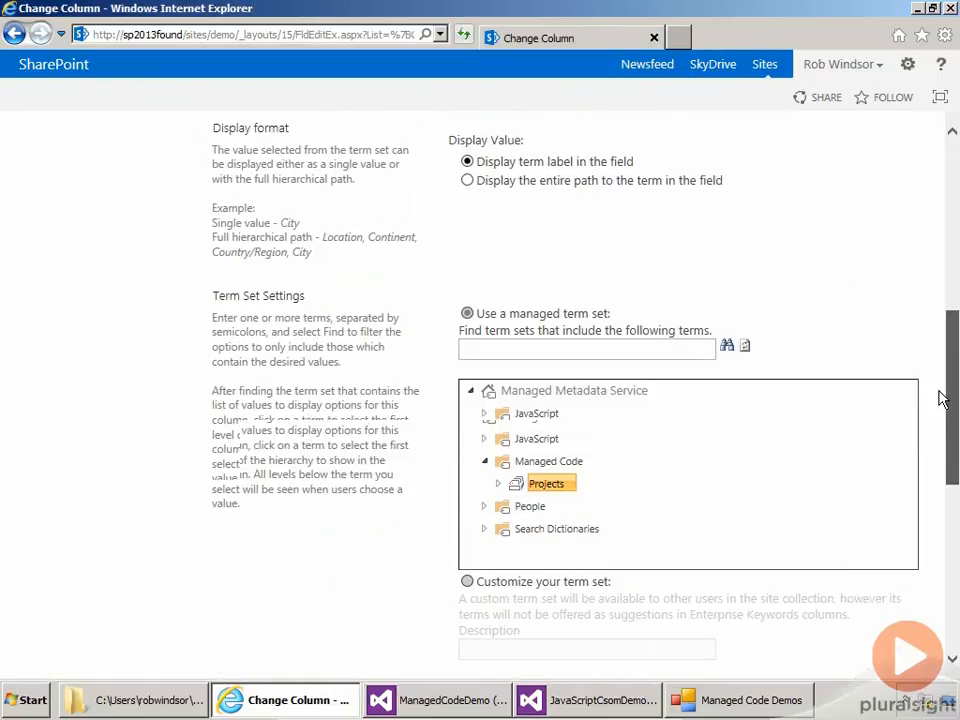
{"action": "scroll", "scroll_direction": "down", "scroll_amount": 3}
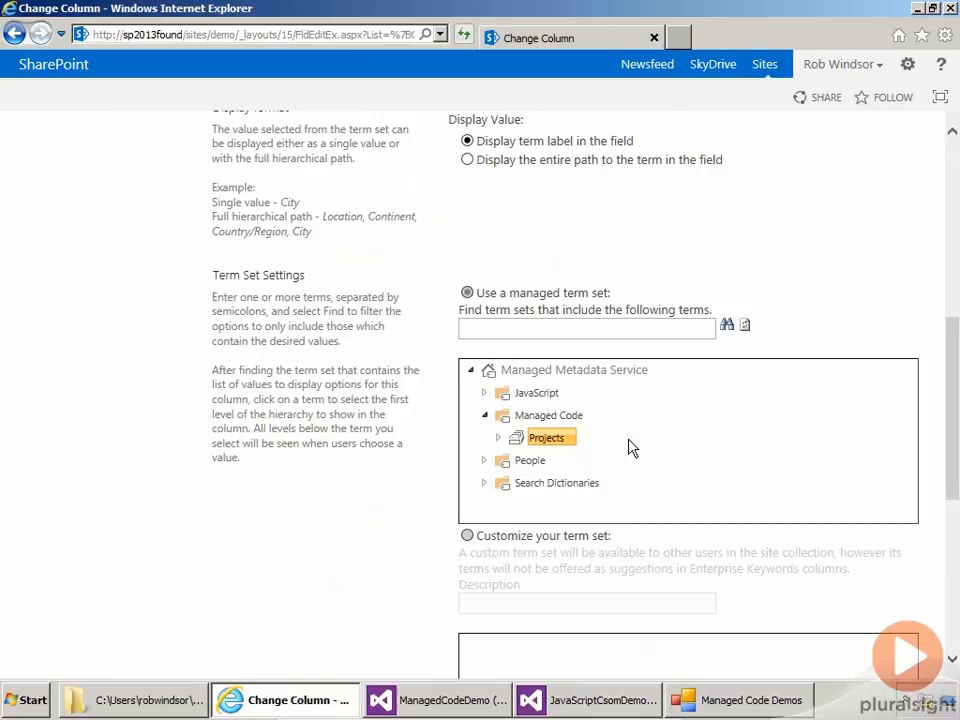
{"action": "mouse_move", "coordinate": [592, 452]}
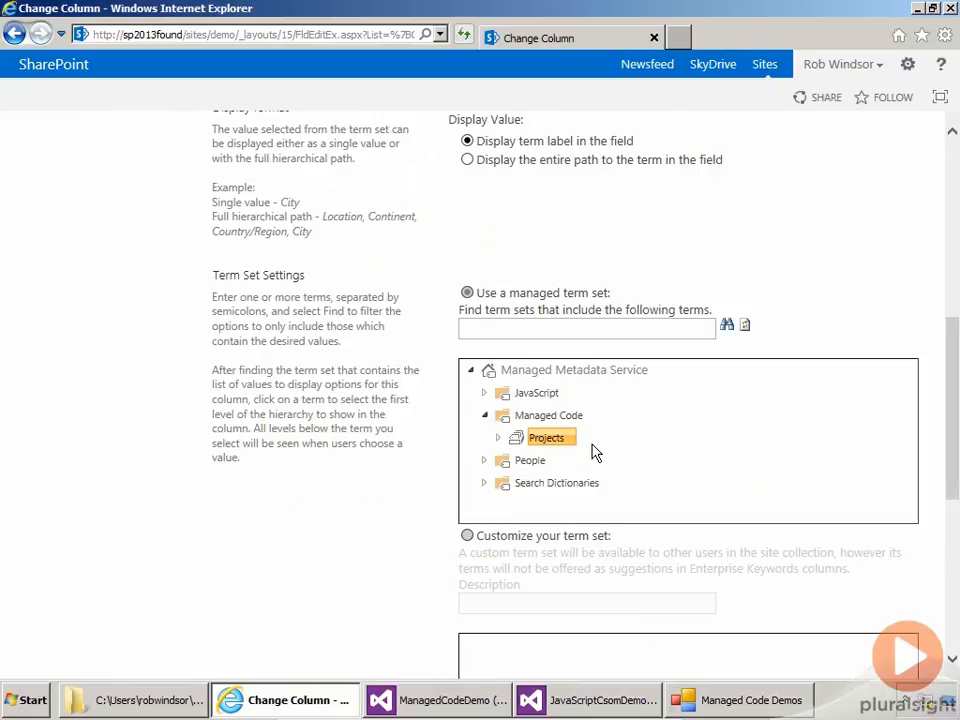